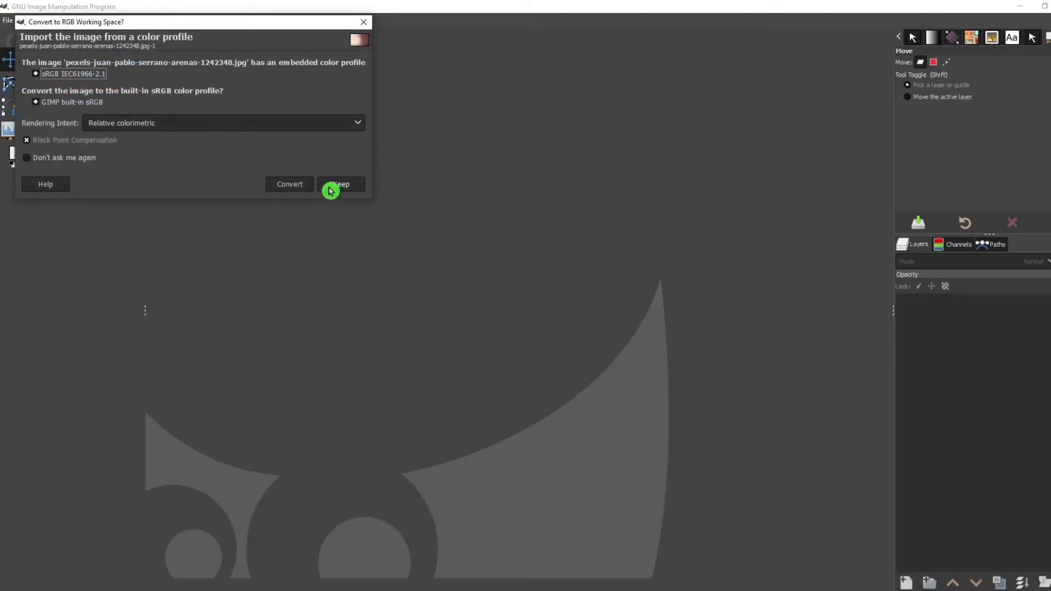
Keep the background photo's embedded colour profile and duplicate the layer
{"action": "left_click", "coordinate": [341, 184]}
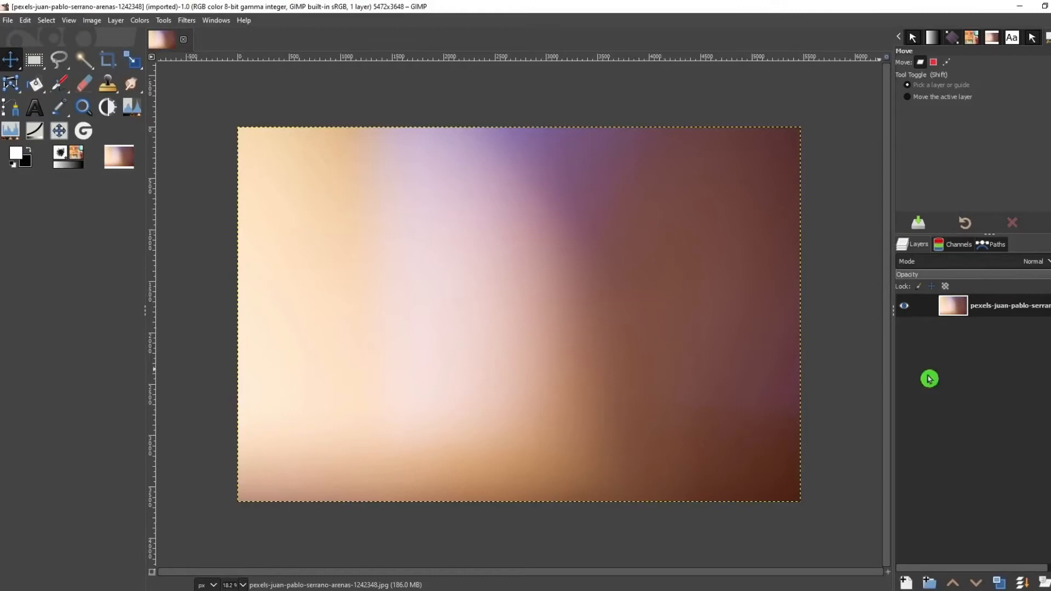
{"action": "mouse_move", "coordinate": [861, 333]}
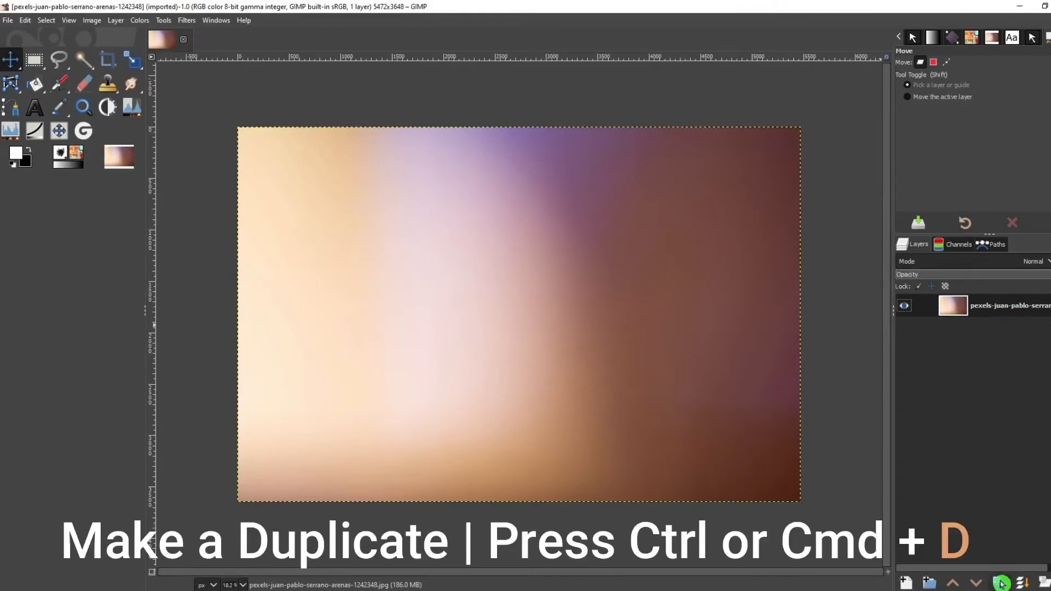
{"action": "key", "text": "ctrl+d"}
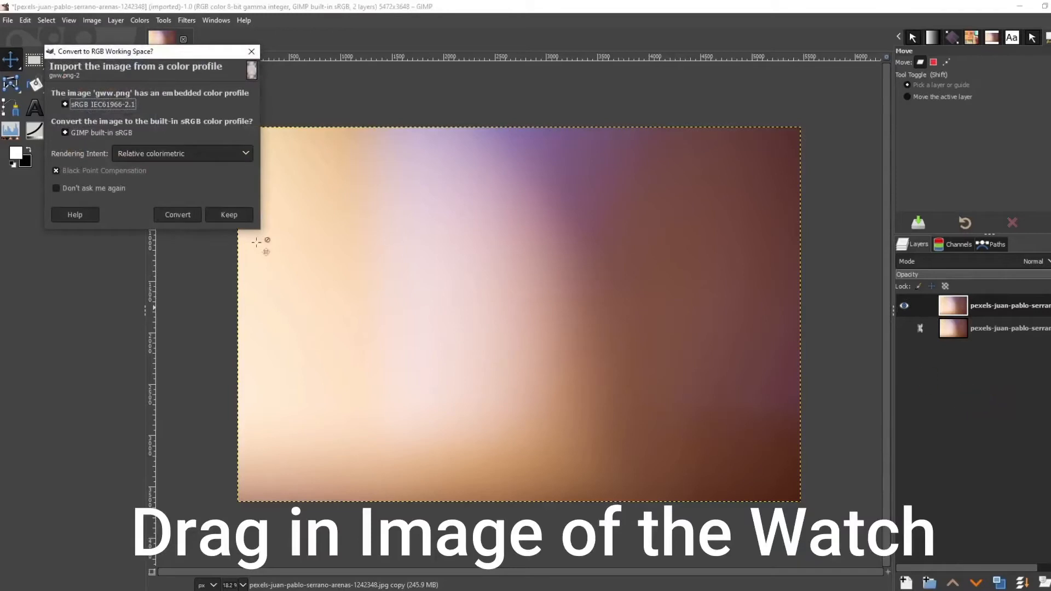
Keep the watch's colour profile and scale the watch layer up to roughly full canvas height
{"action": "left_click", "coordinate": [228, 215]}
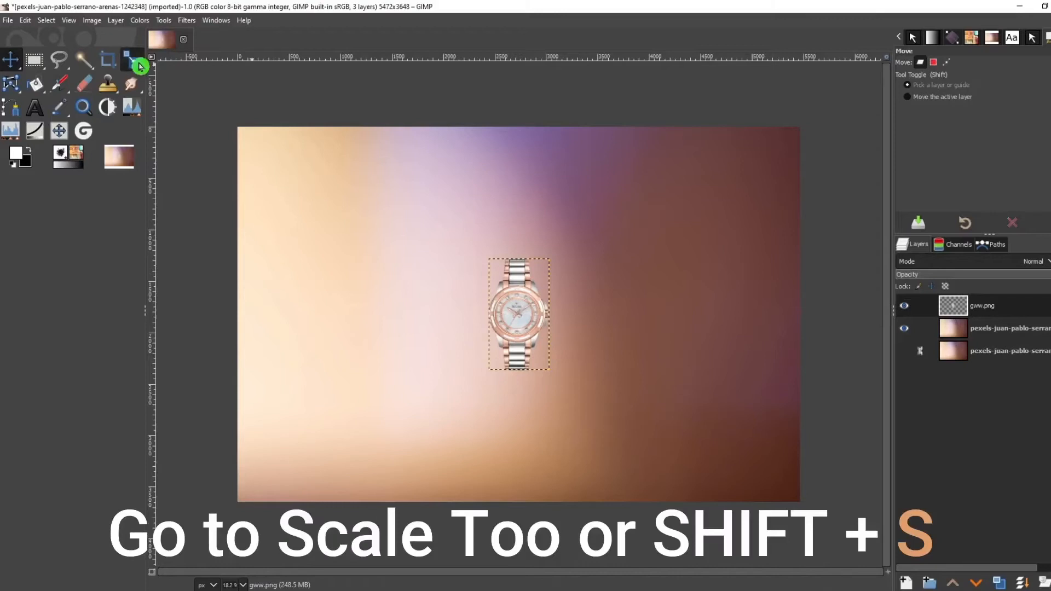
{"action": "left_click", "coordinate": [133, 60]}
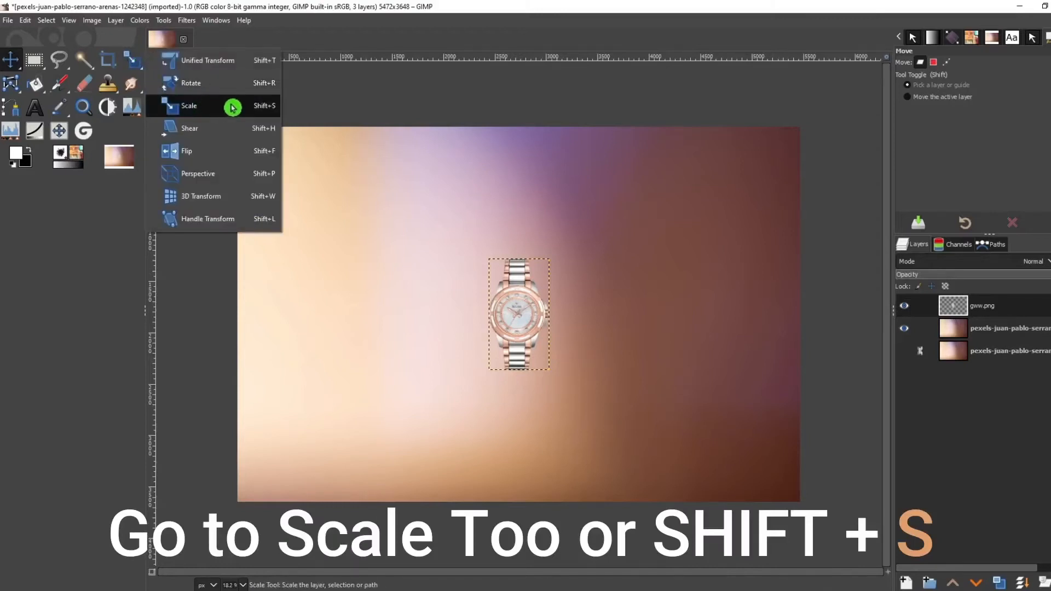
{"action": "left_click", "coordinate": [189, 106]}
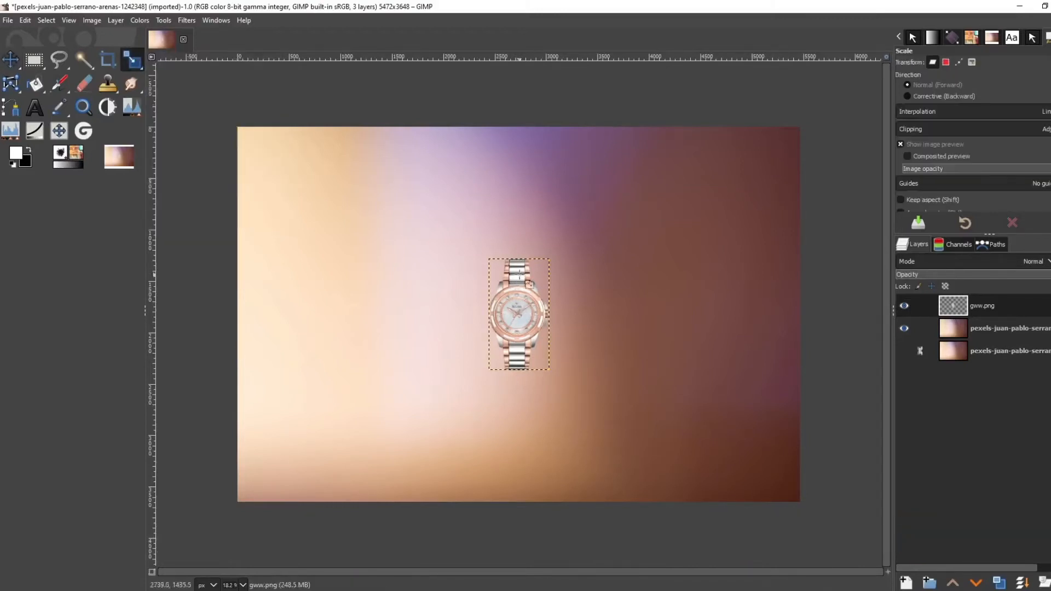
{"action": "left_click", "coordinate": [518, 316]}
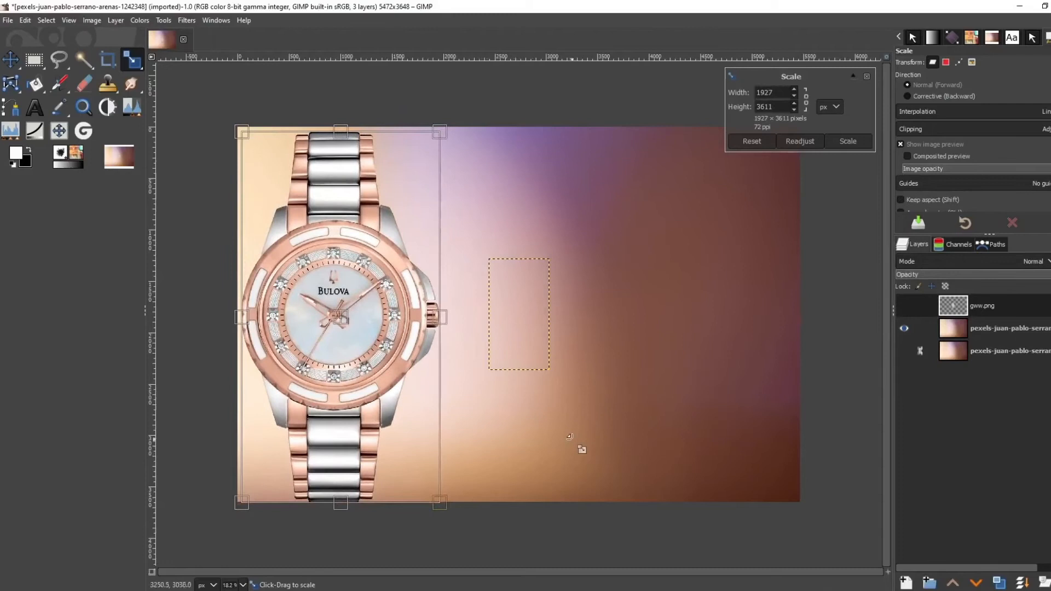
{"action": "left_click", "coordinate": [846, 141]}
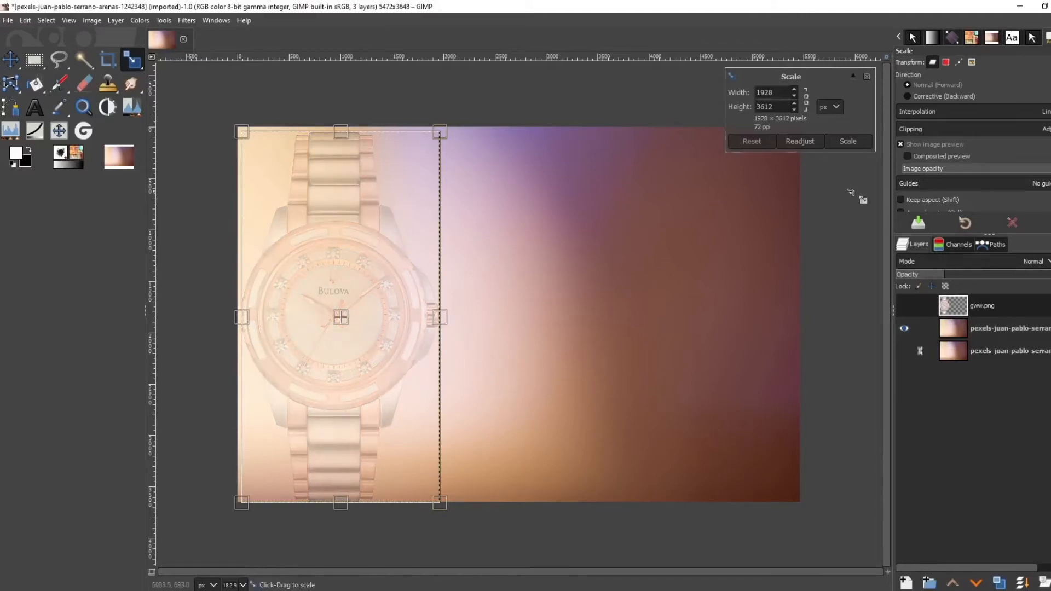
{"action": "left_click", "coordinate": [846, 141]}
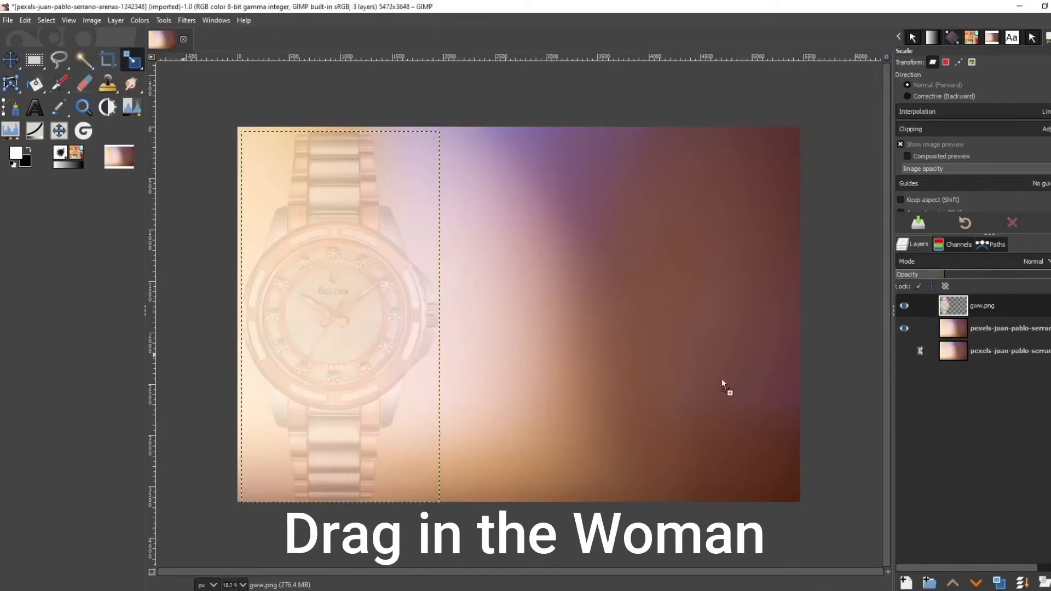
{"action": "mouse_move", "coordinate": [1002, 420]}
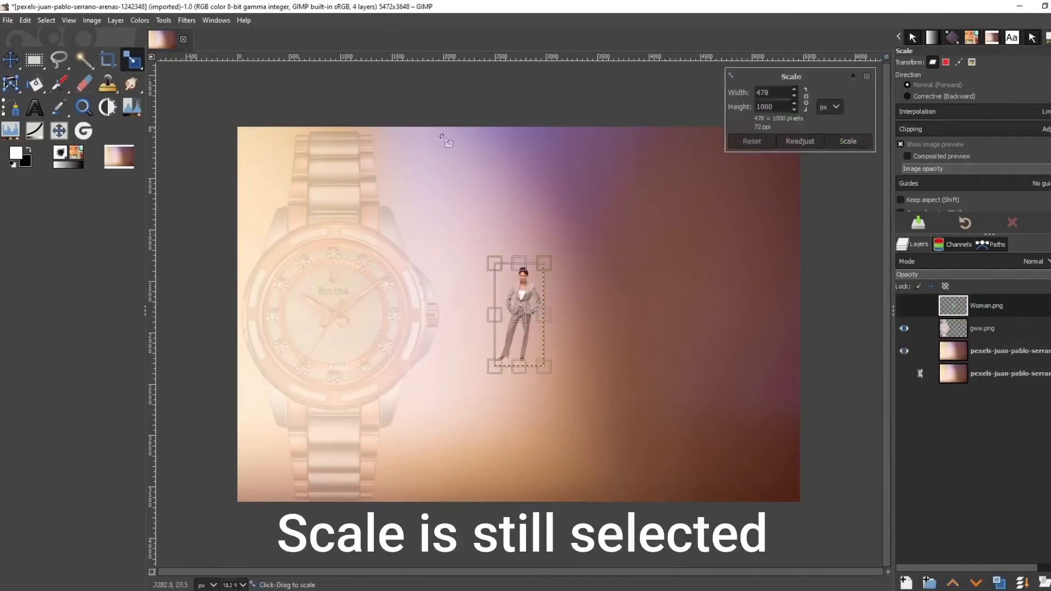
{"action": "mouse_move", "coordinate": [804, 181]}
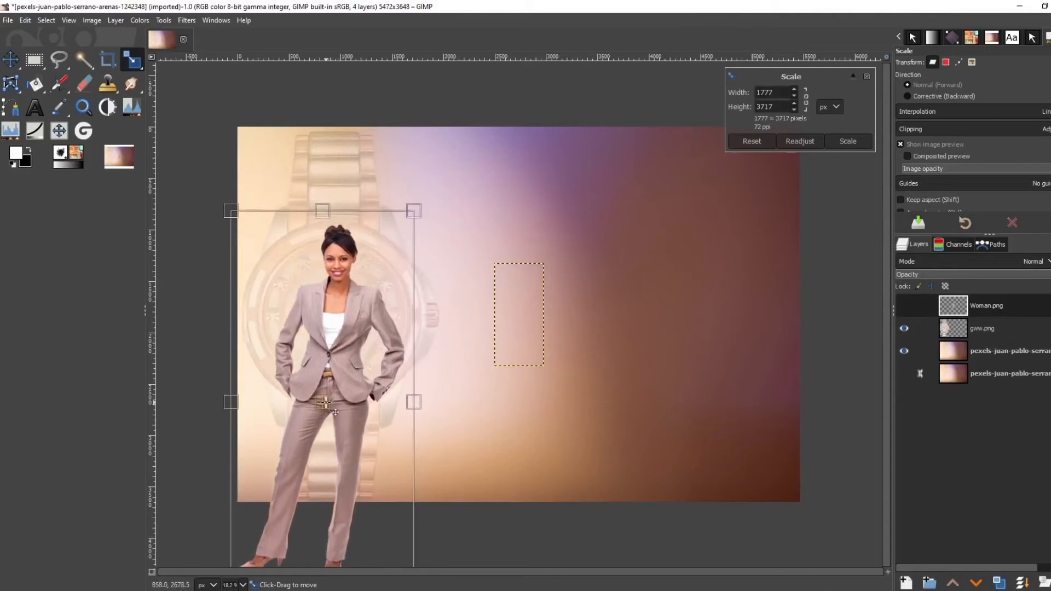
Scale the woman layer larger so she stands tall over the left side of the canvas
{"action": "left_click_drag", "start_coordinate": [414, 210], "coordinate": [439, 158]}
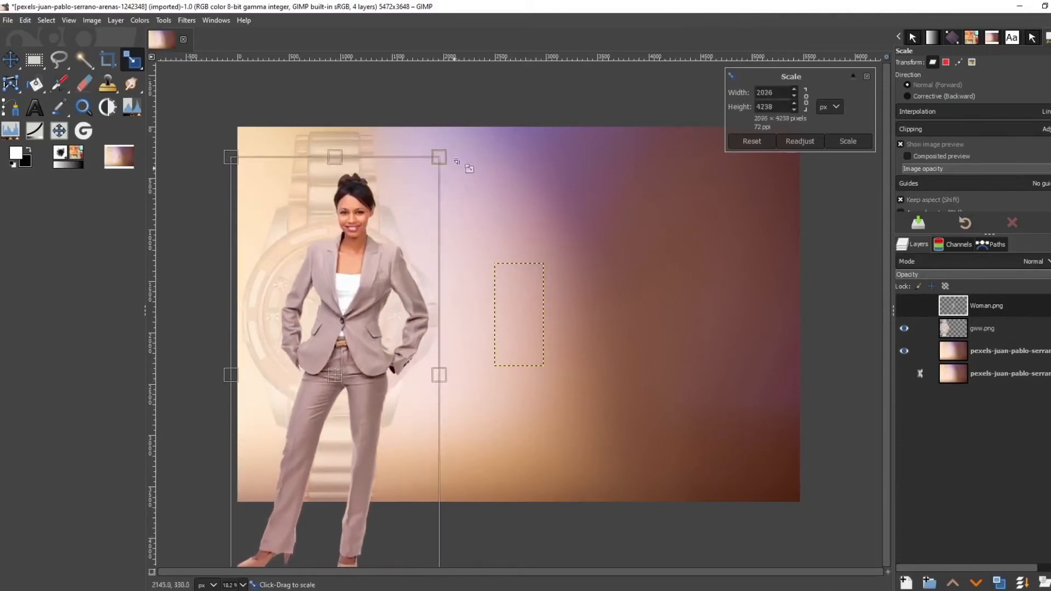
{"action": "left_click_drag", "start_coordinate": [439, 157], "coordinate": [454, 124]}
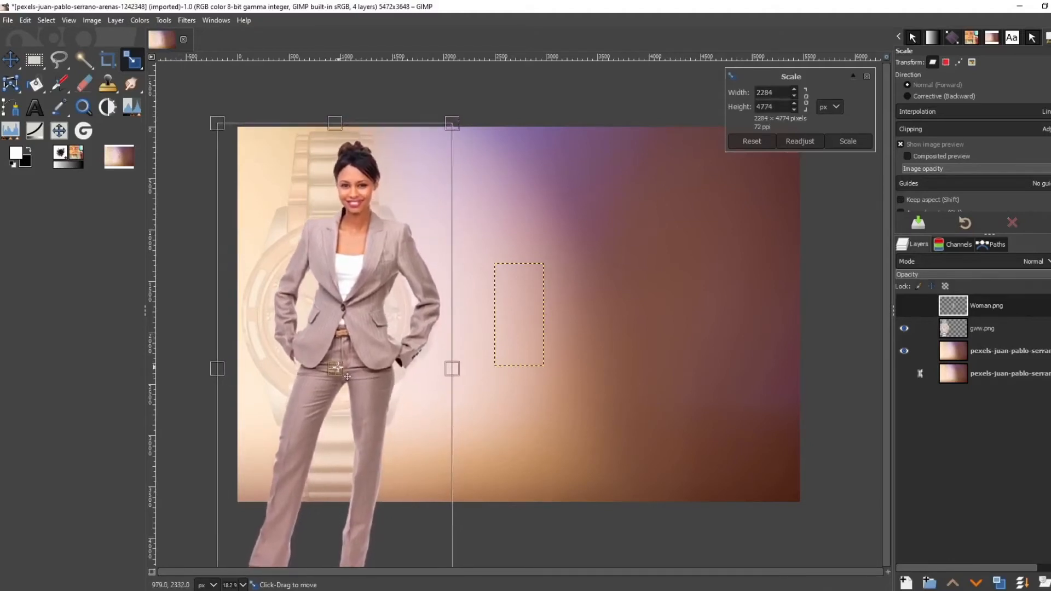
{"action": "left_click", "coordinate": [846, 141]}
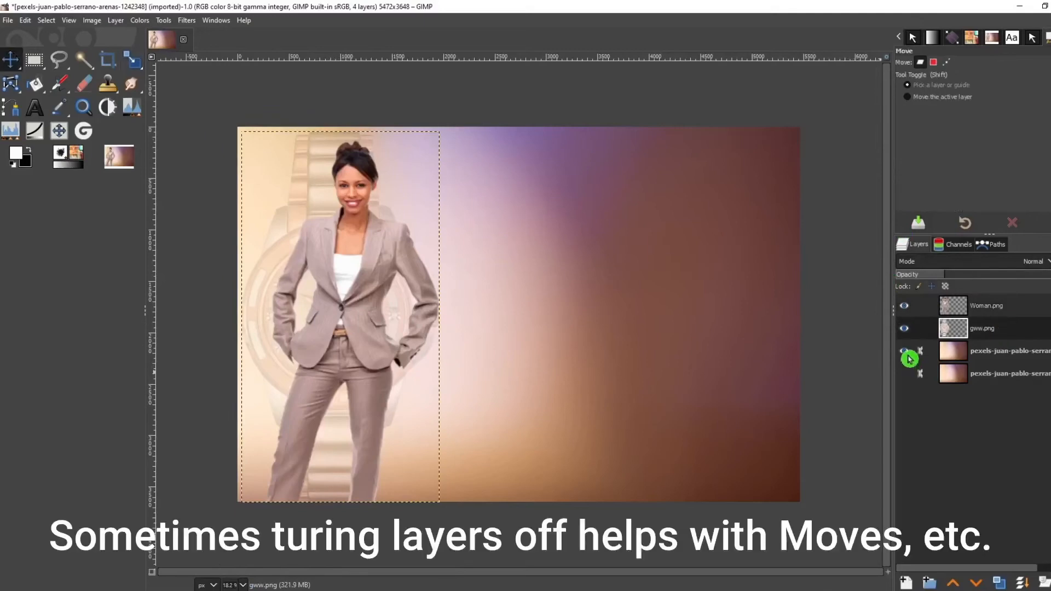
Hide the background, reposition the woman, and duplicate the watch layer
{"action": "left_click", "coordinate": [904, 350]}
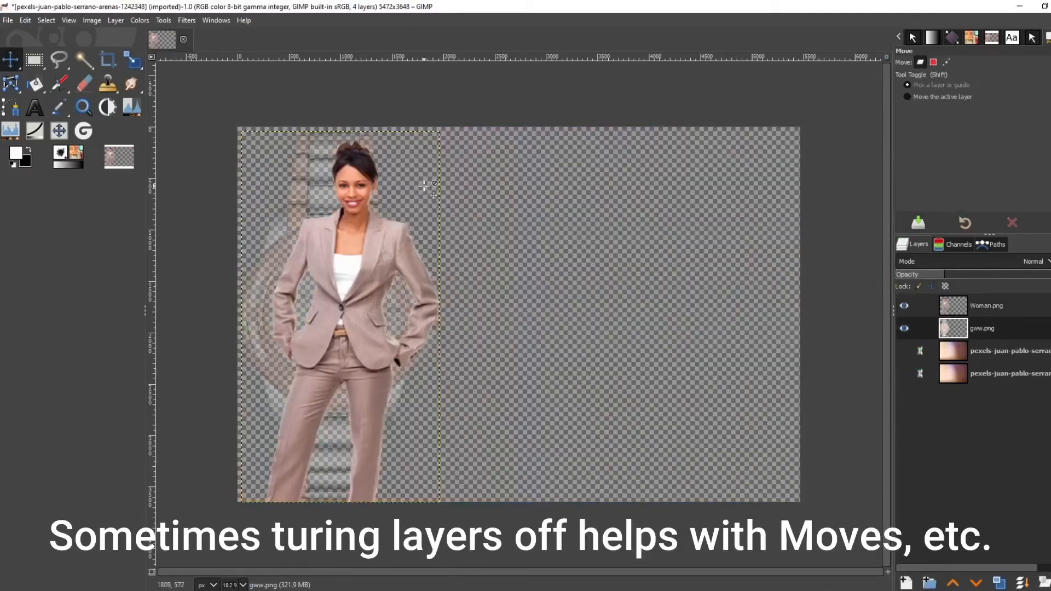
{"action": "left_click", "coordinate": [986, 306]}
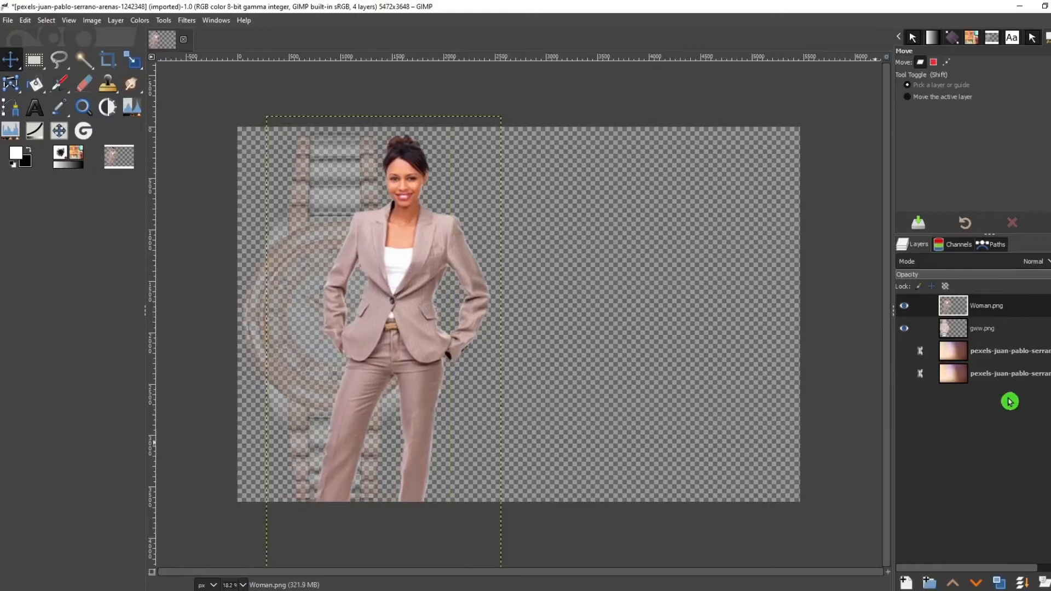
{"action": "left_click", "coordinate": [982, 328]}
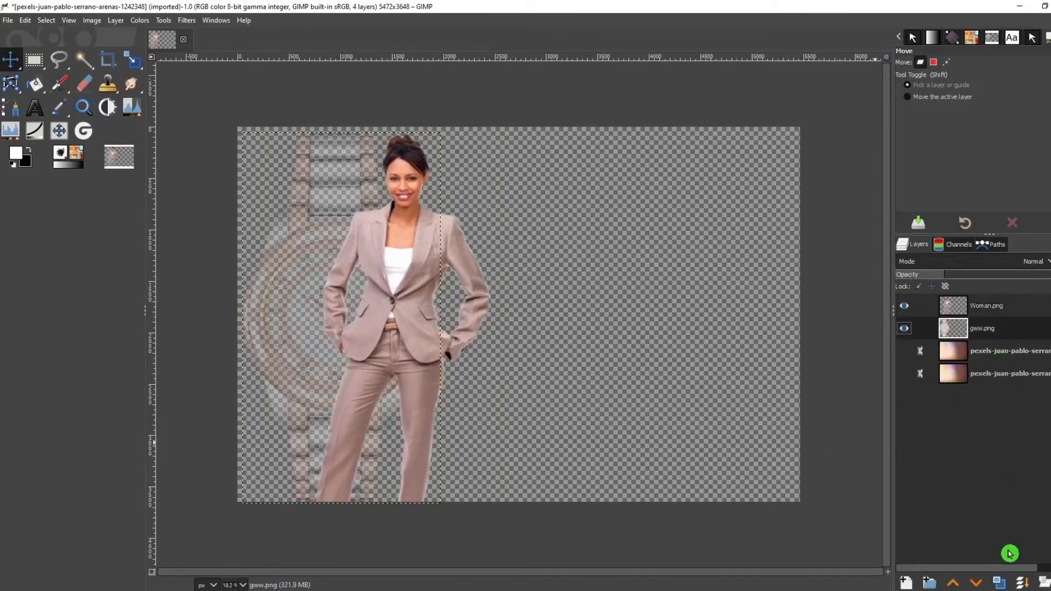
{"action": "key", "text": "ctrl+d"}
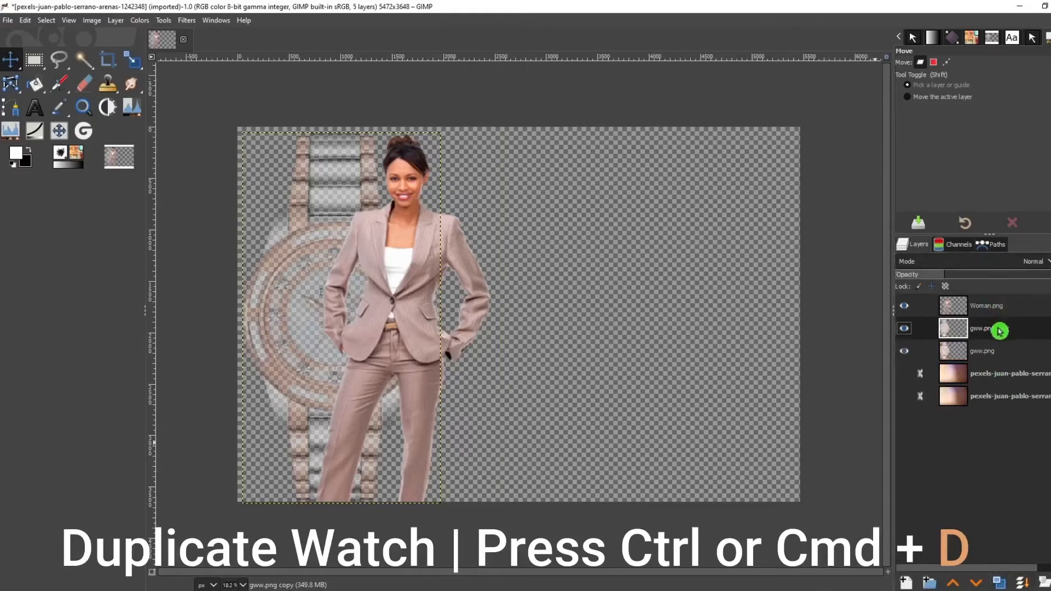
{"action": "key", "text": "ctrl+d"}
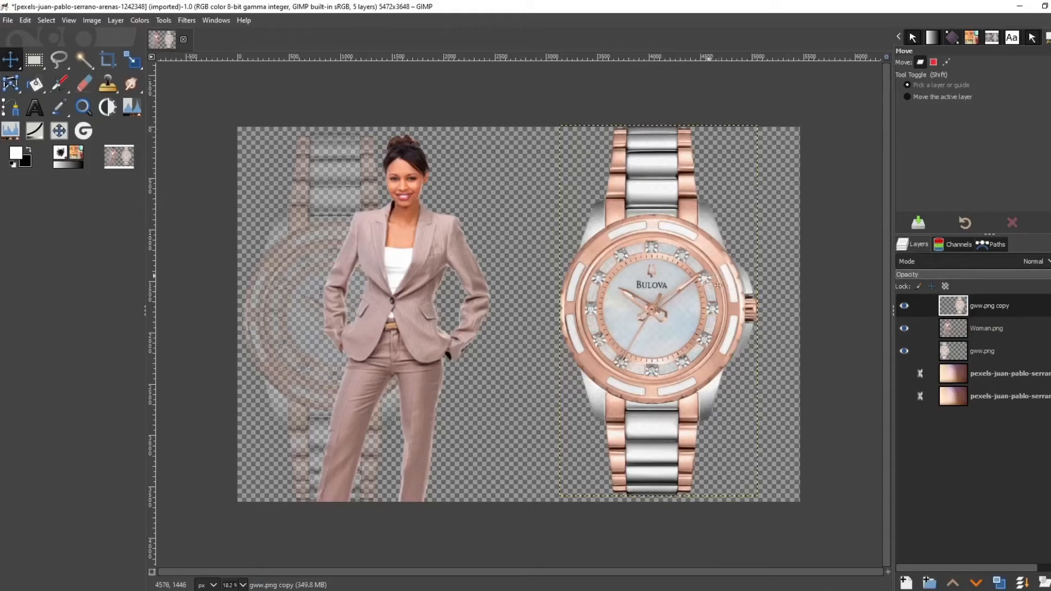
Scale the watch copy smaller on the right, show the background, and duplicate it for a lower copy
{"action": "left_click", "coordinate": [133, 61]}
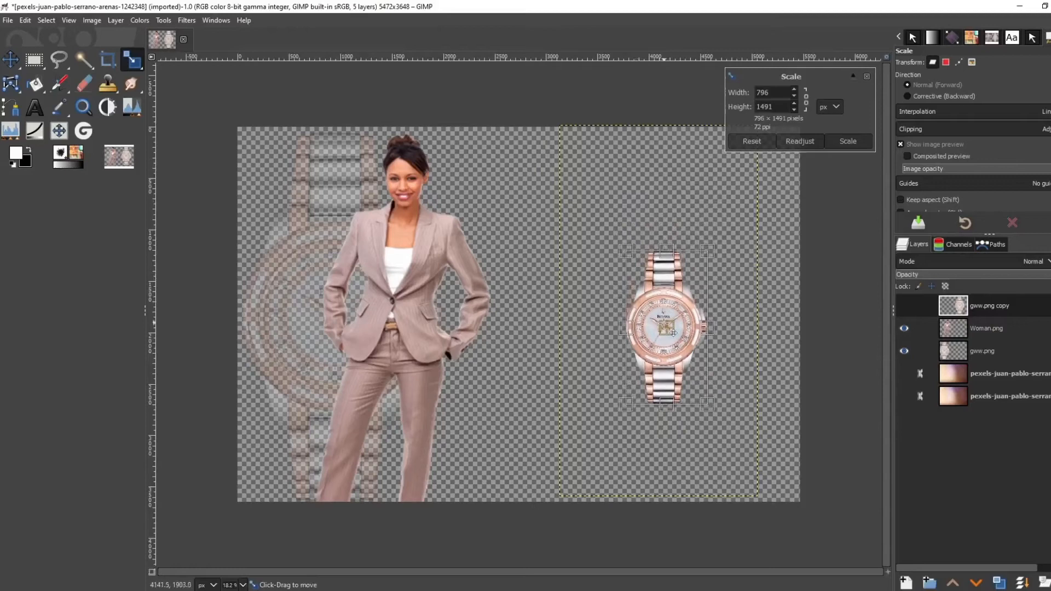
{"action": "left_click", "coordinate": [905, 373]}
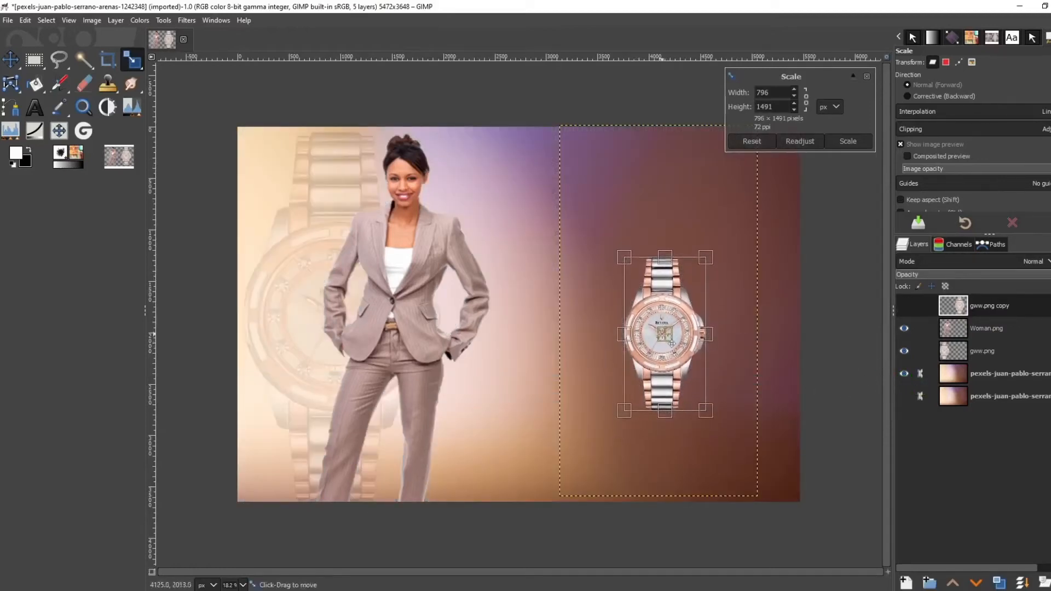
{"action": "left_click", "coordinate": [847, 141]}
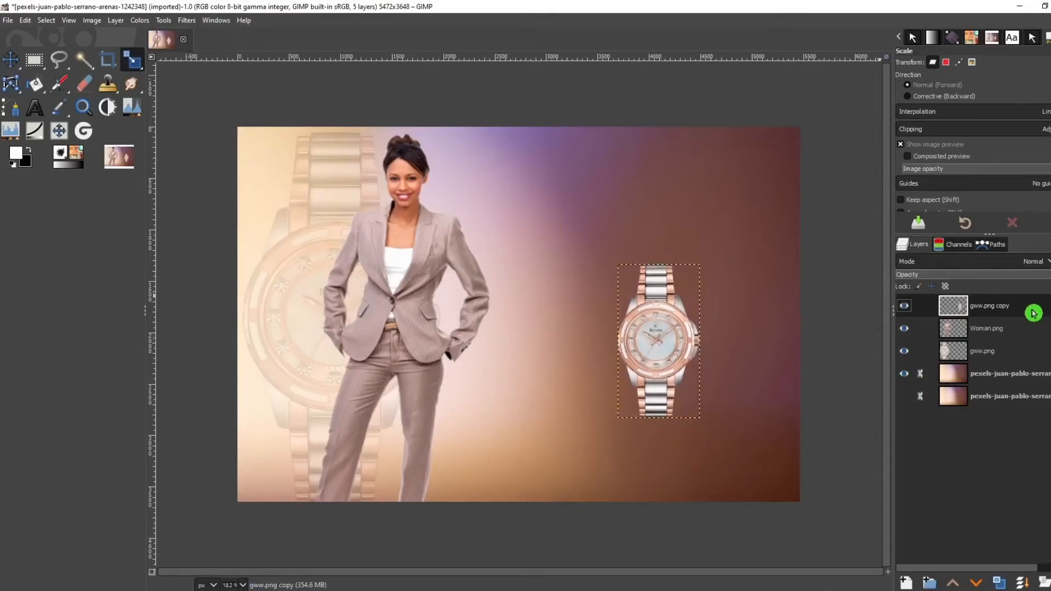
{"action": "key", "text": "Ctrl+d"}
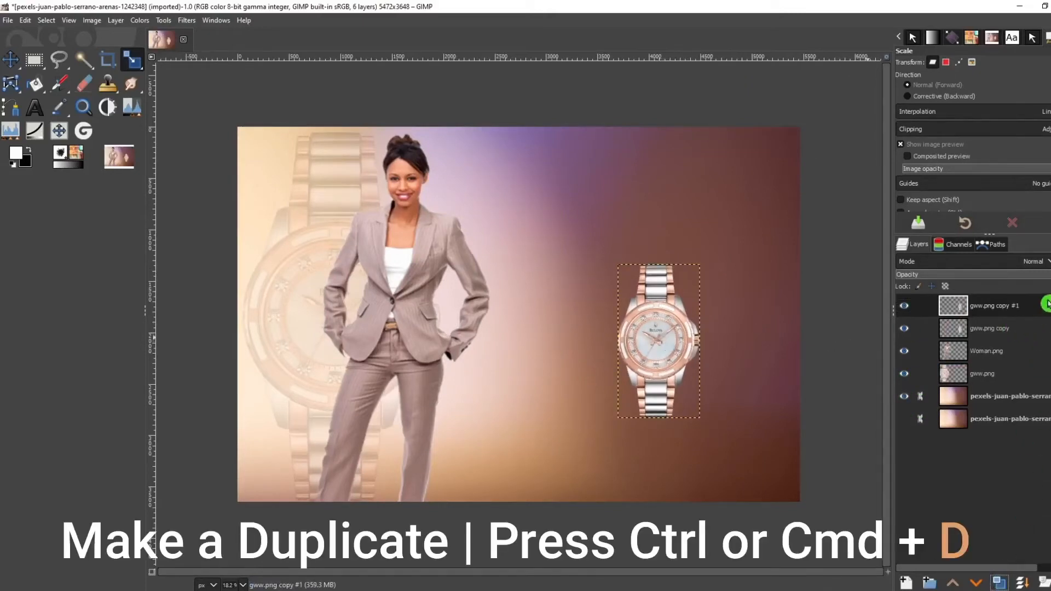
{"action": "left_click", "coordinate": [11, 60]}
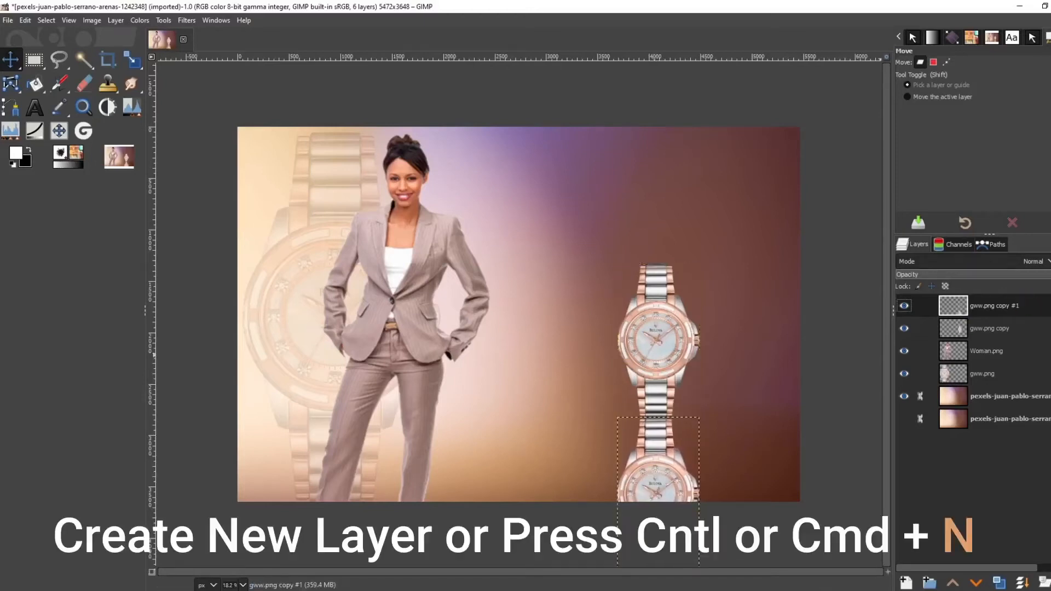
Create a new transparent layer named Shadow
{"action": "left_click", "coordinate": [906, 582]}
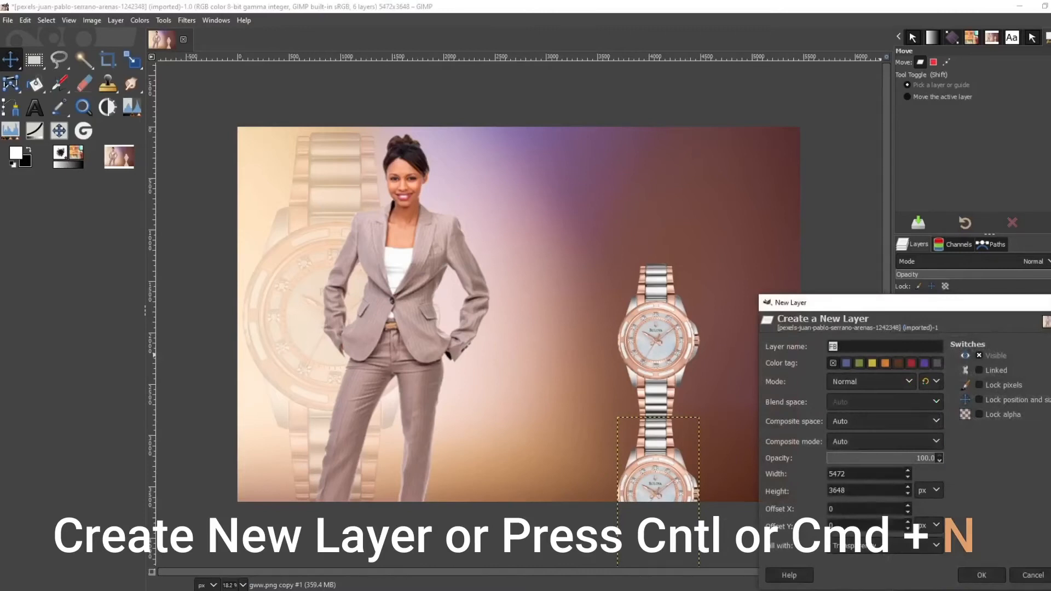
{"action": "type", "text": "Shadow"}
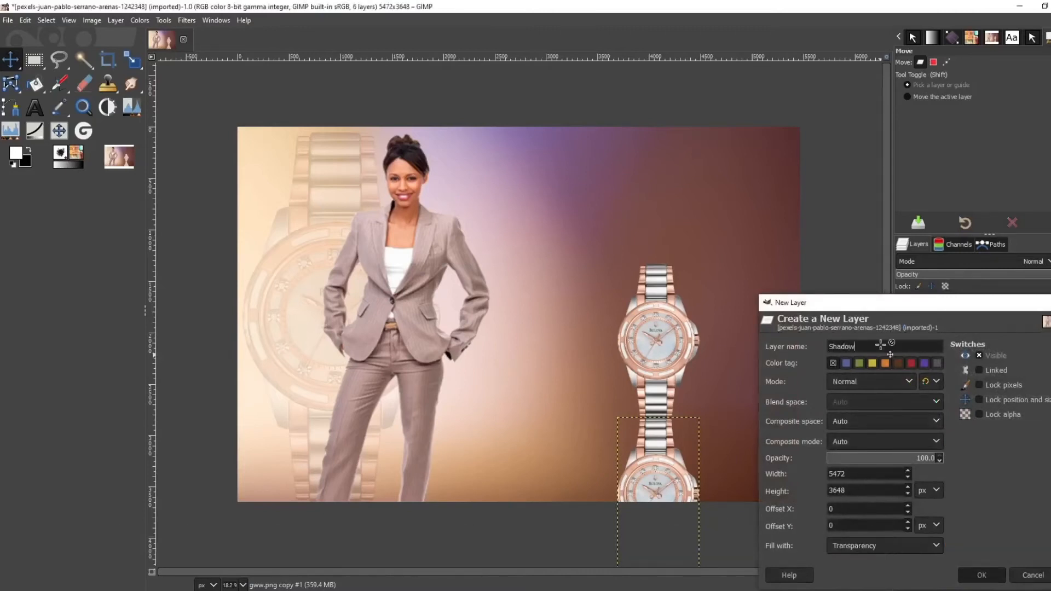
{"action": "left_click", "coordinate": [981, 575]}
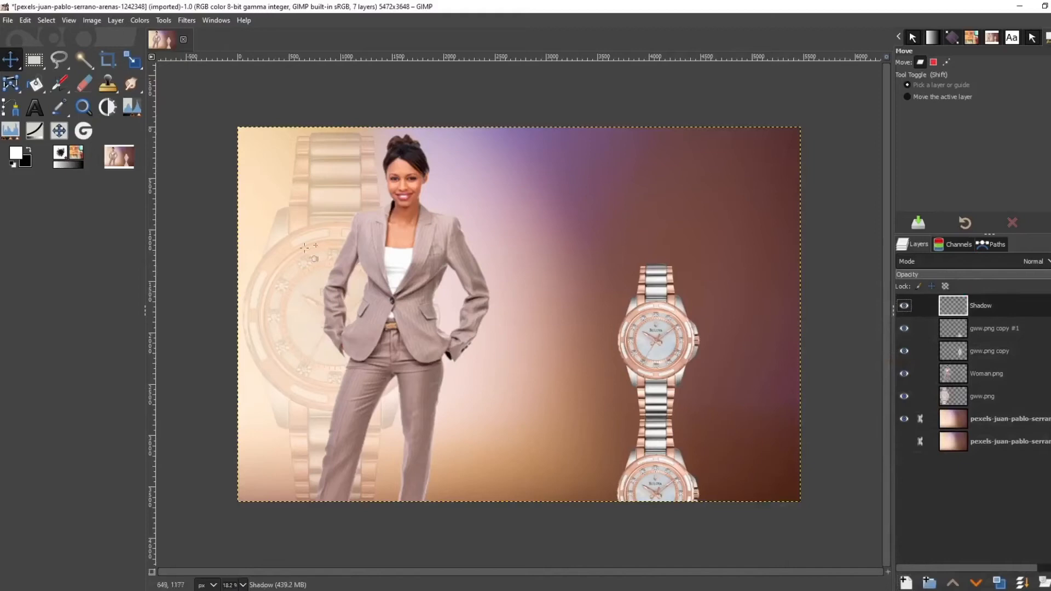
Select a thin ellipse under the watch and fill it black
{"action": "left_click", "coordinate": [34, 62]}
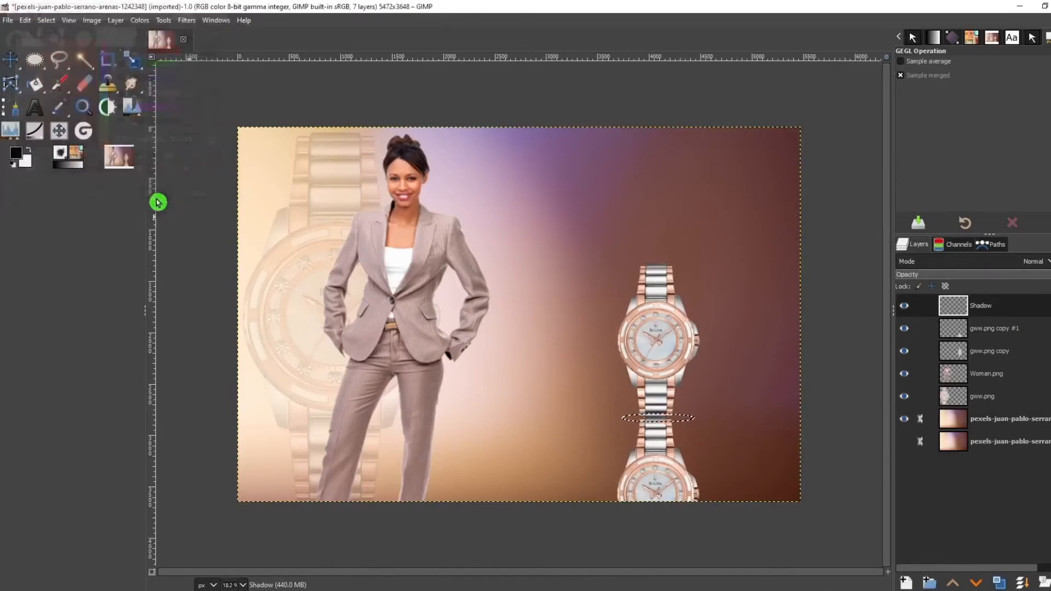
{"action": "left_click", "coordinate": [37, 89]}
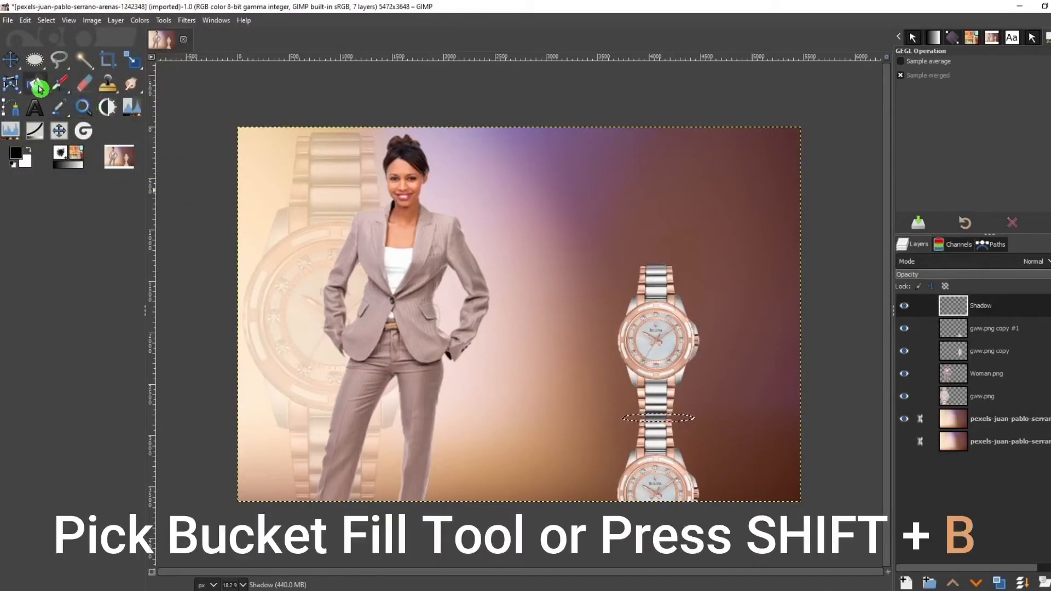
{"action": "left_click", "coordinate": [34, 83]}
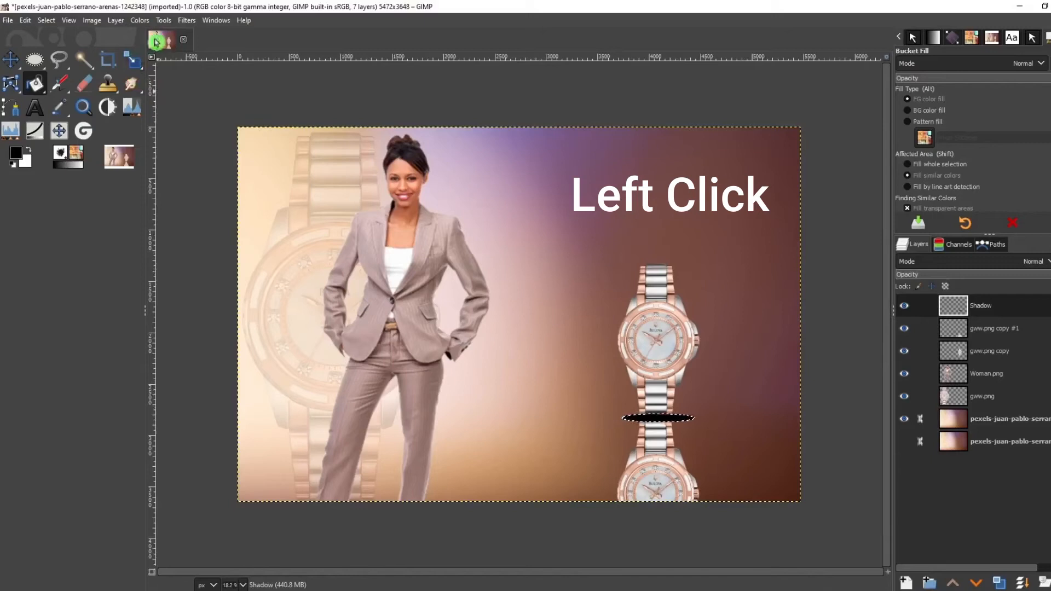
Soften the shadow with a Gaussian Blur and clear the selection
{"action": "left_click", "coordinate": [186, 20]}
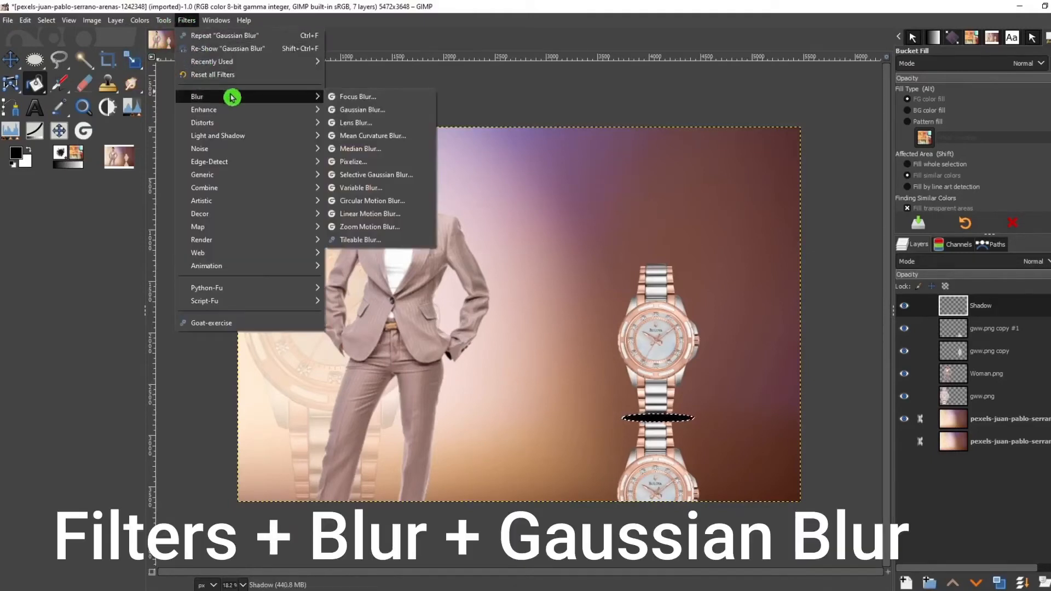
{"action": "left_click", "coordinate": [364, 109]}
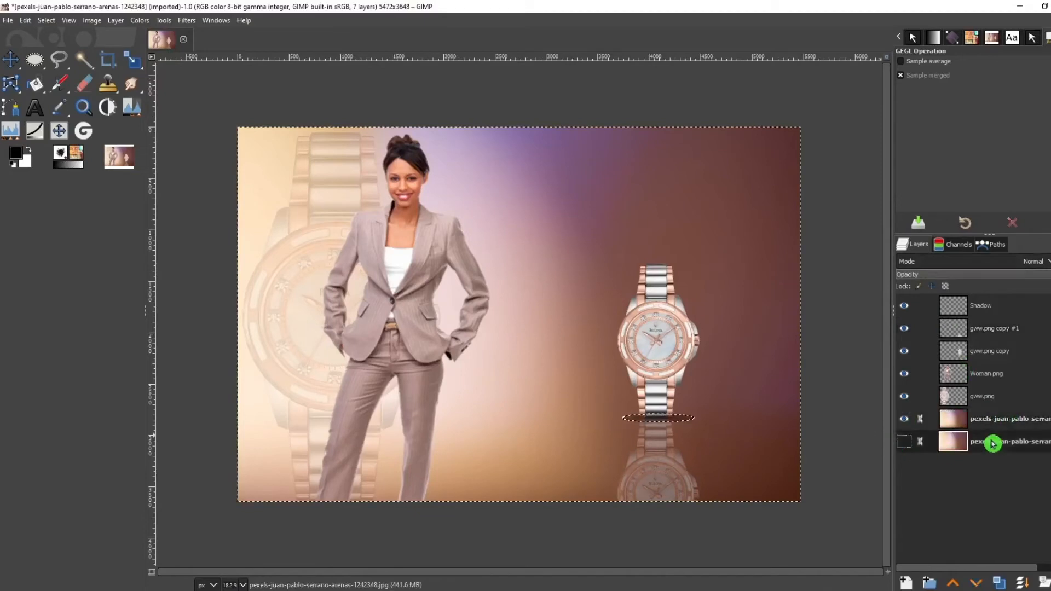
{"action": "left_click", "coordinate": [46, 19]}
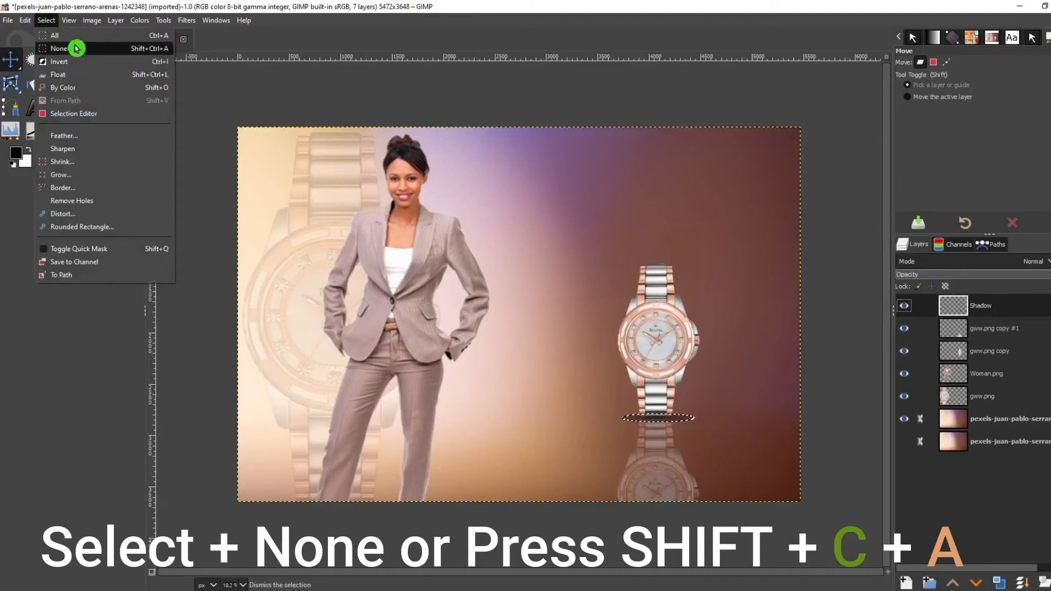
{"action": "left_click", "coordinate": [60, 48]}
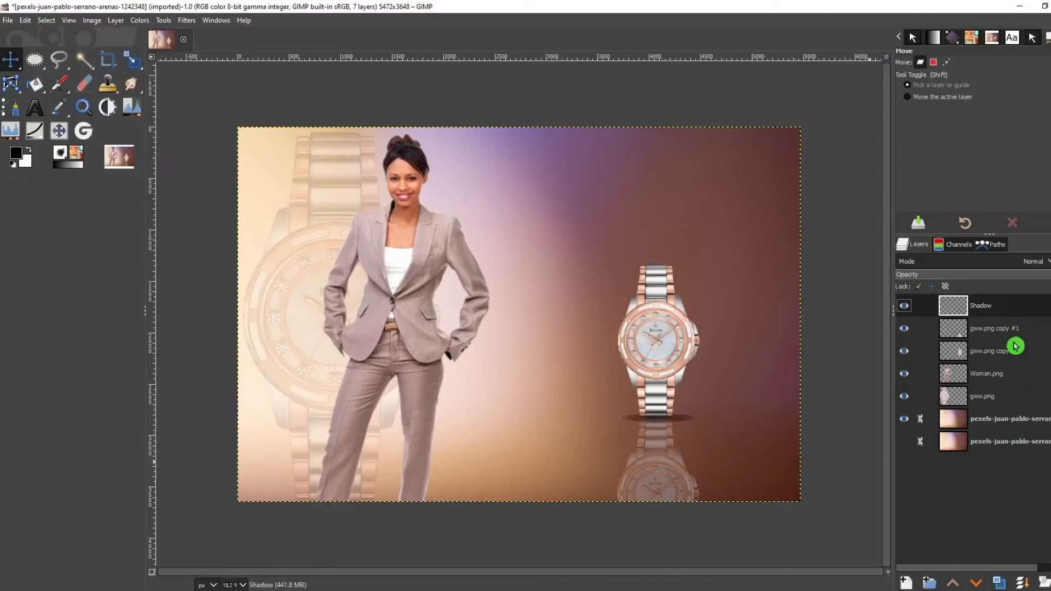
{"action": "left_click", "coordinate": [35, 107]}
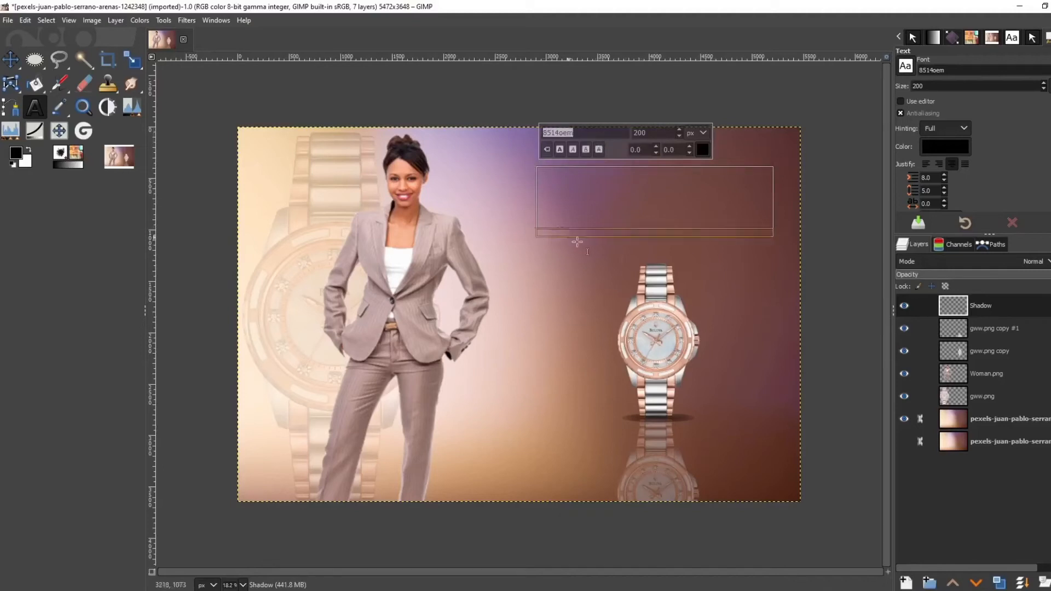
Add a BULOVA title in Adobe Arabic at 600 px in black above the watch
{"action": "left_click", "coordinate": [553, 148]}
{"action": "type", "text": "adobe"}
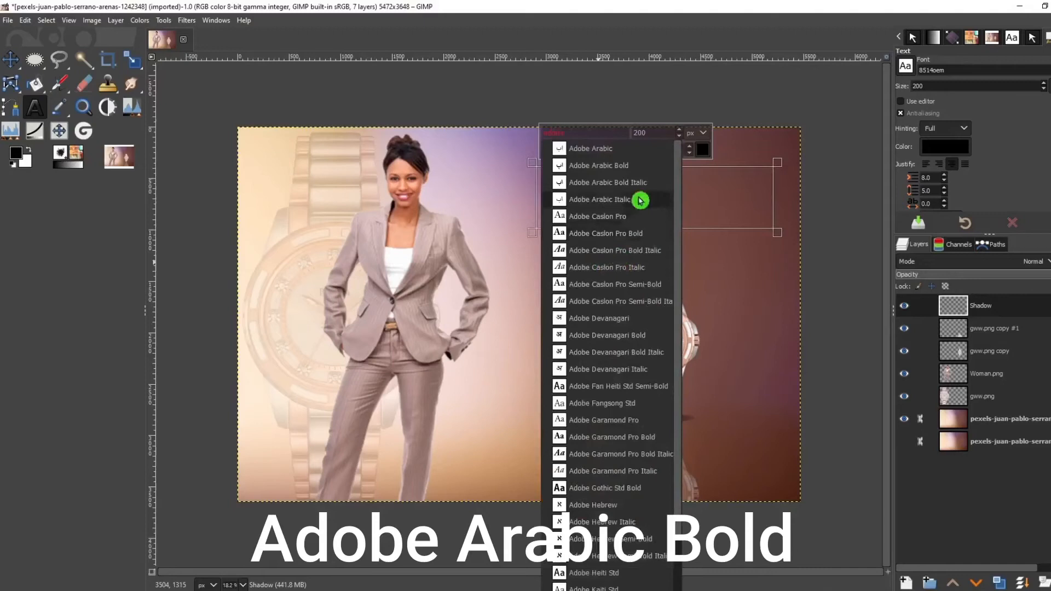
{"action": "left_click", "coordinate": [590, 148]}
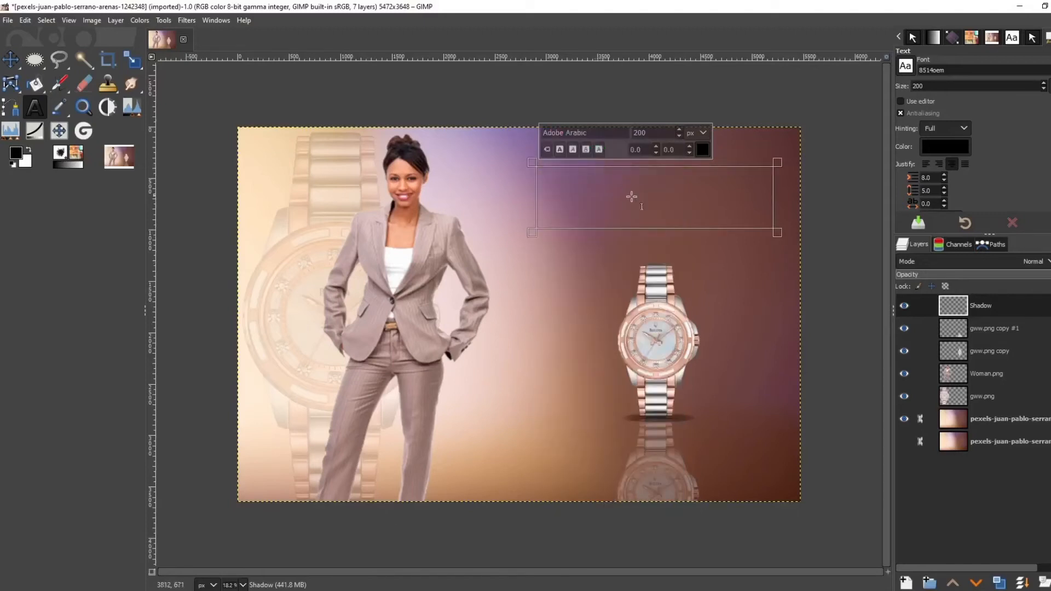
{"action": "mouse_move", "coordinate": [688, 184]}
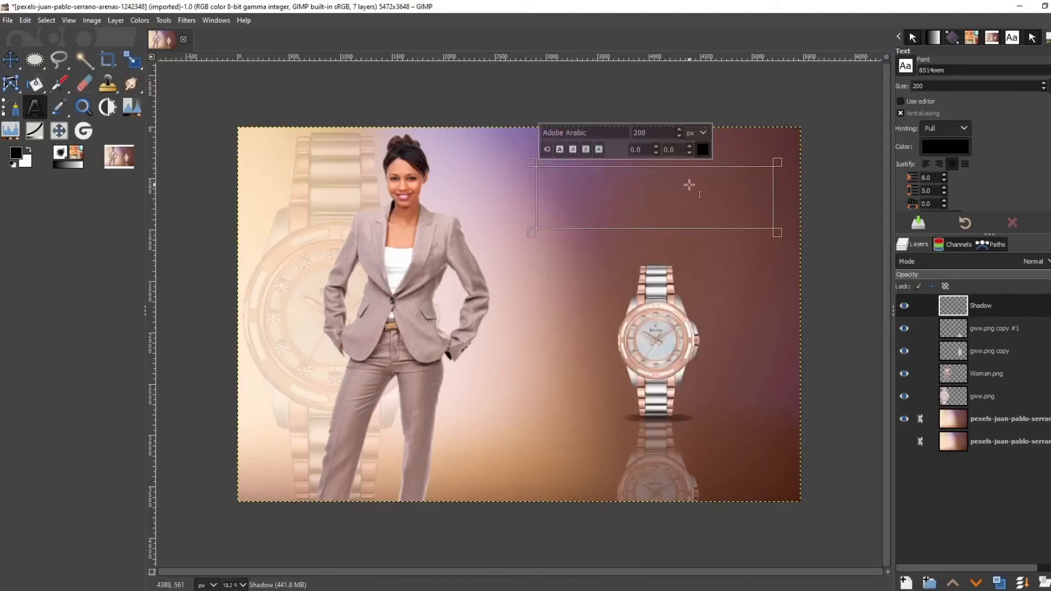
{"action": "type", "text": "BULOVA"}
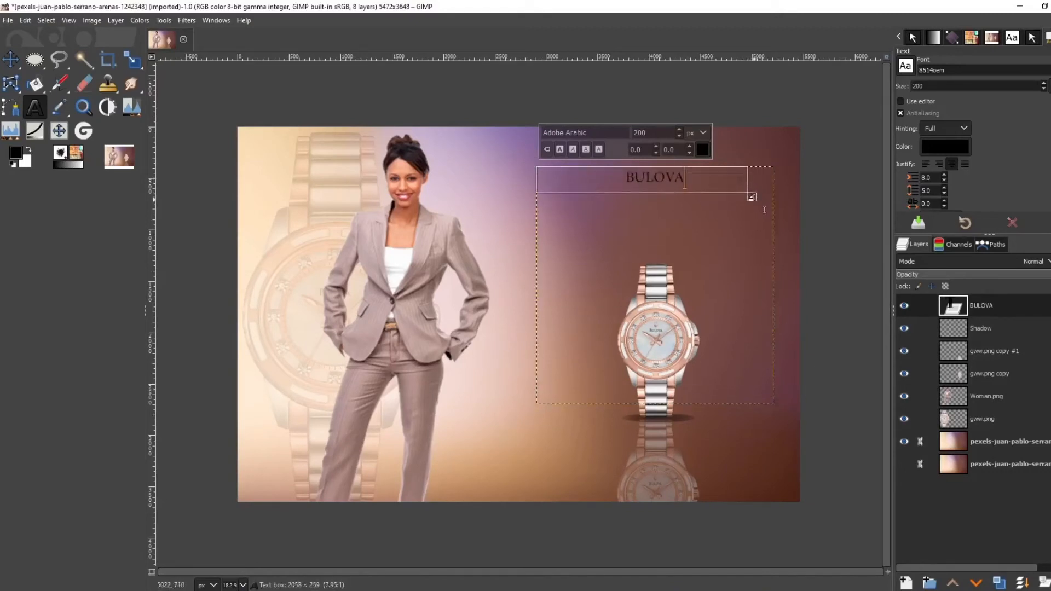
{"action": "left_click", "coordinate": [585, 148]}
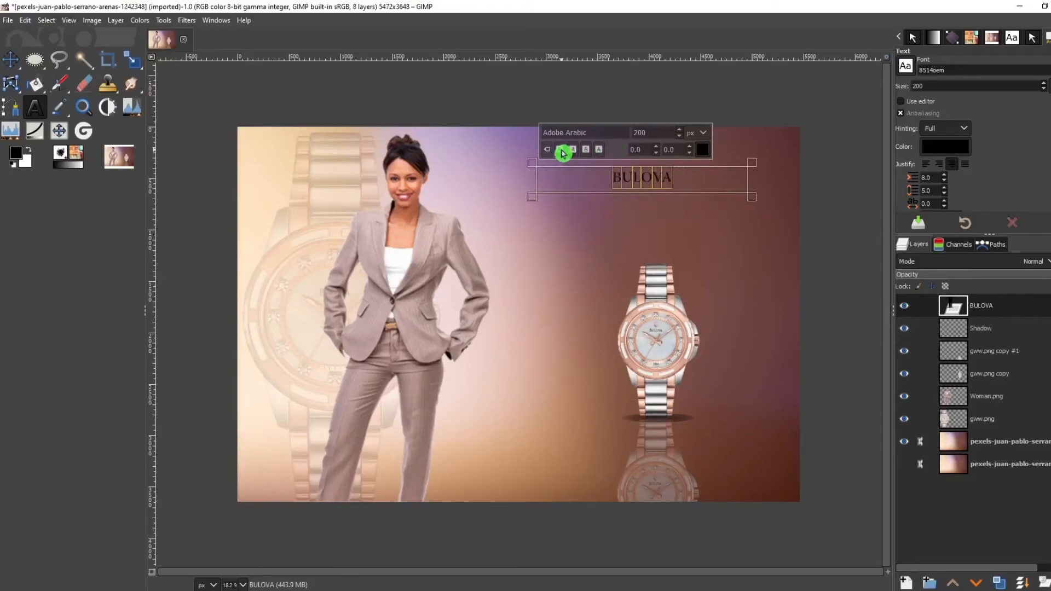
{"action": "triple_click", "coordinate": [638, 132]}
{"action": "type", "text": "600"}
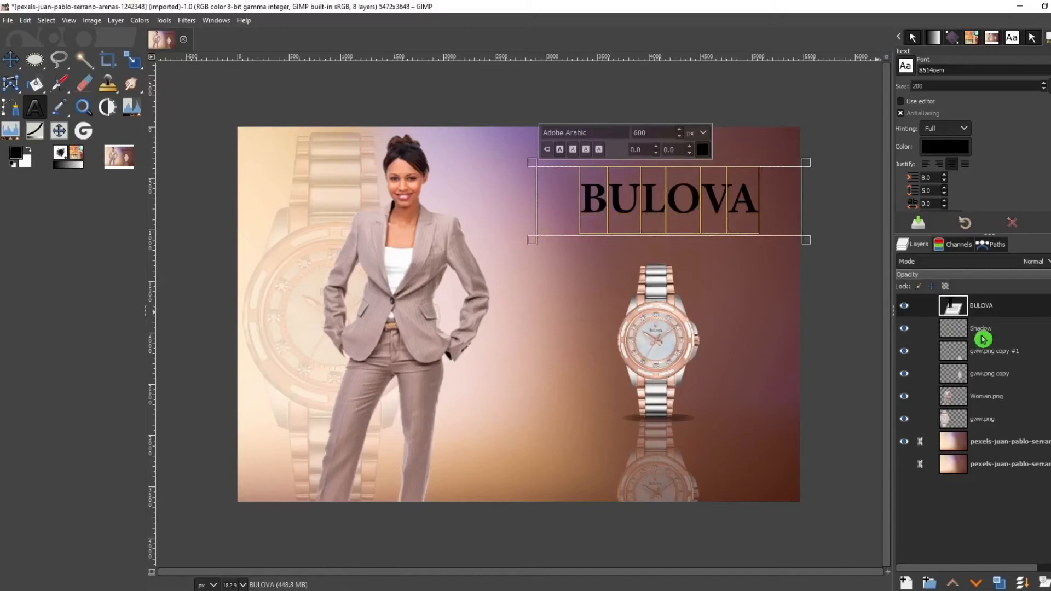
{"action": "left_click", "coordinate": [983, 306]}
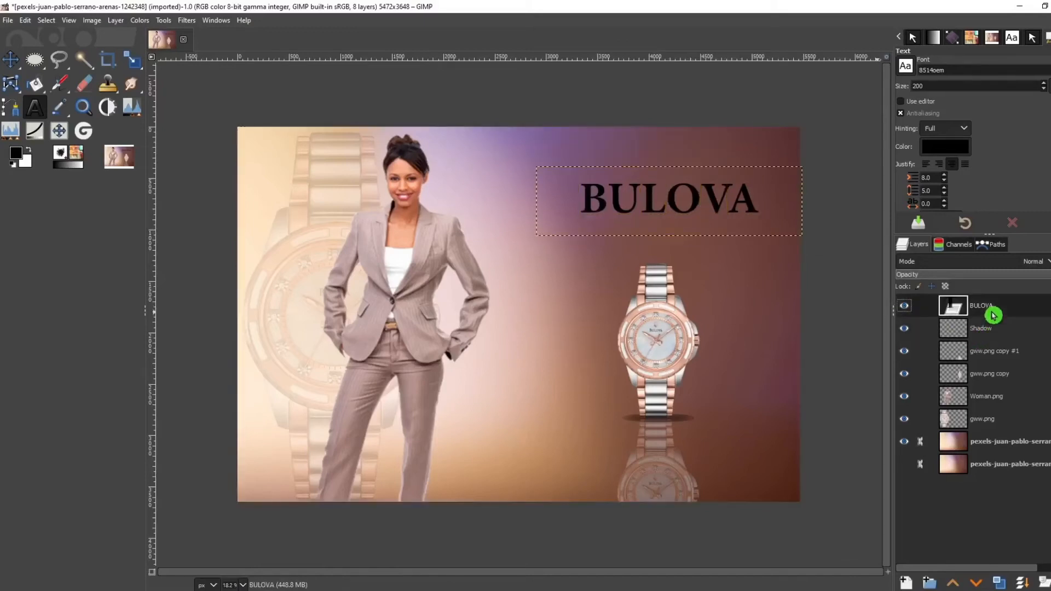
{"action": "mouse_move", "coordinate": [897, 369]}
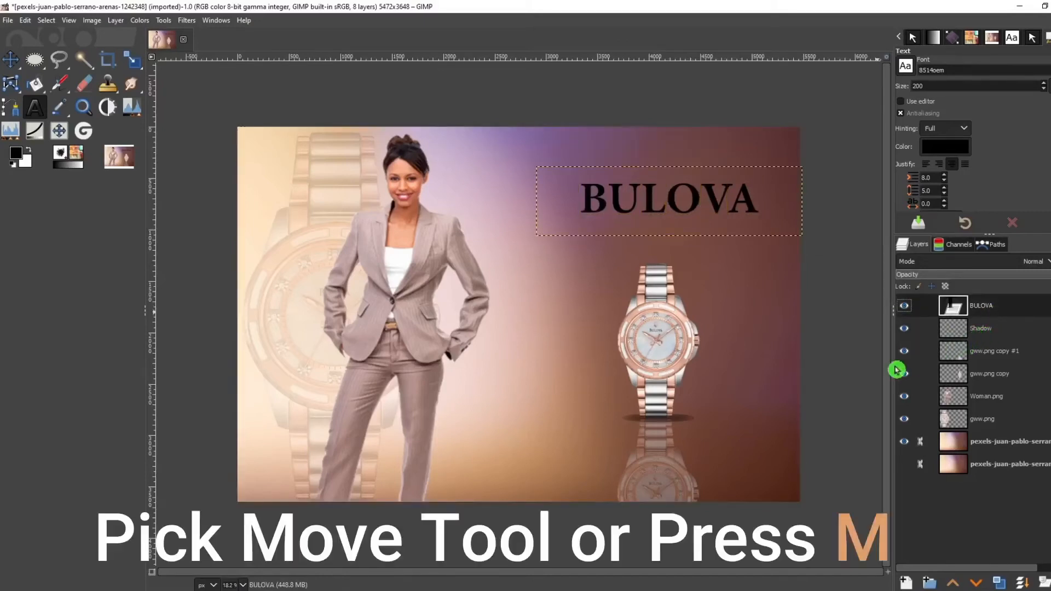
{"action": "mouse_move", "coordinate": [102, 126]}
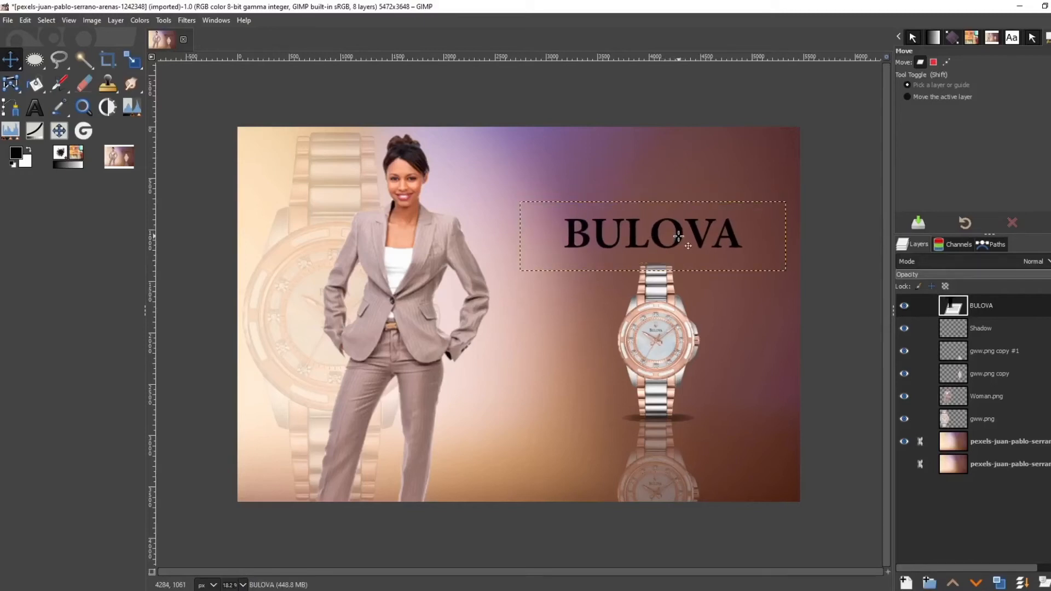
Move the BULOVA title down to sit just above the watch
{"action": "left_click", "coordinate": [34, 107]}
{"action": "type", "text": "Elegant Confidence"}
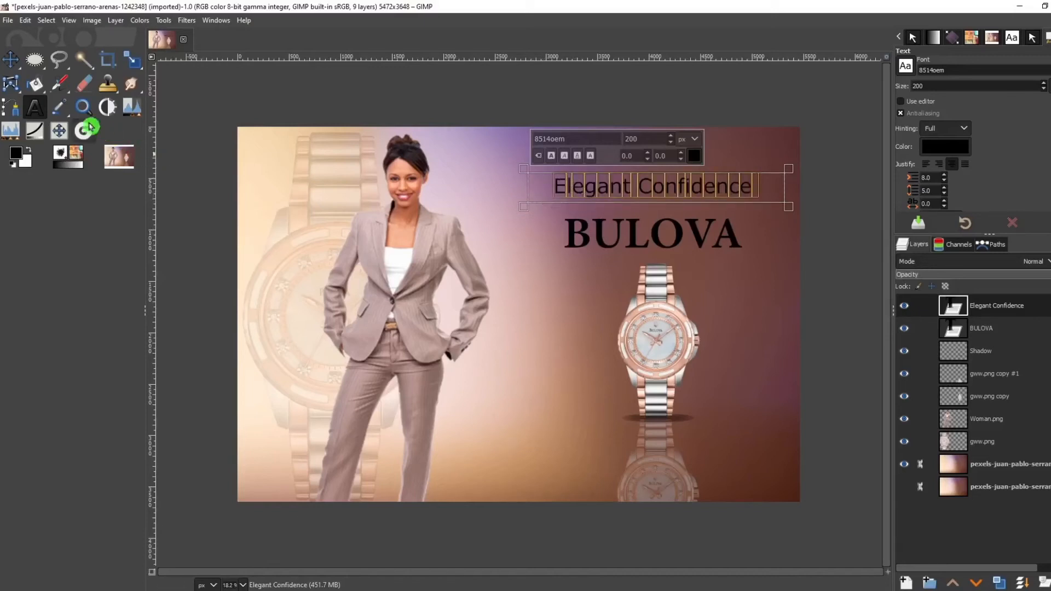
Sample a light tan (d2a794) from the photo and copy its hex code from the colour dialog
{"action": "left_click", "coordinate": [84, 108]}
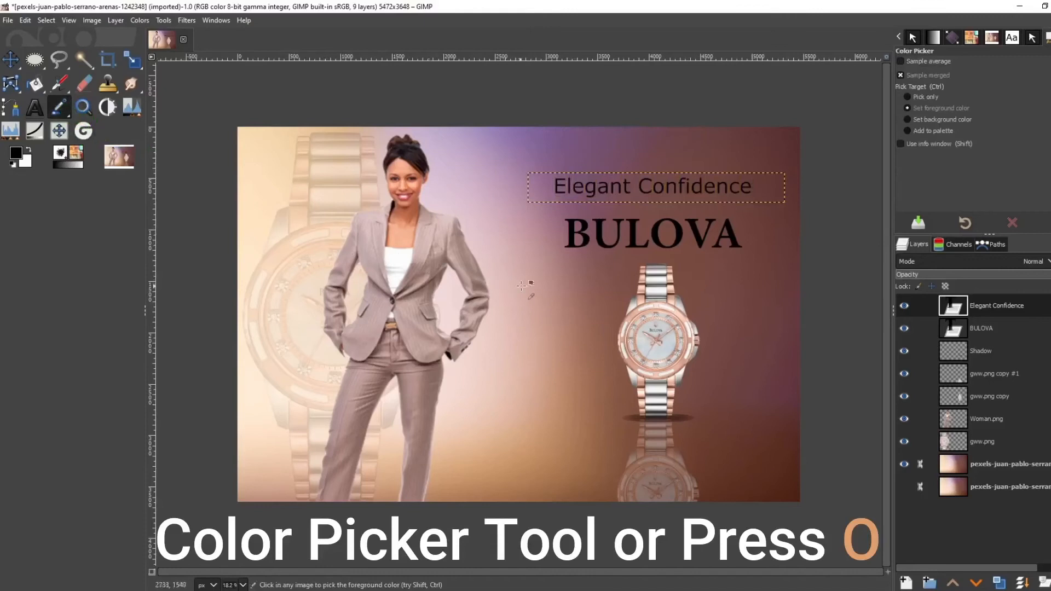
{"action": "mouse_move", "coordinate": [523, 411]}
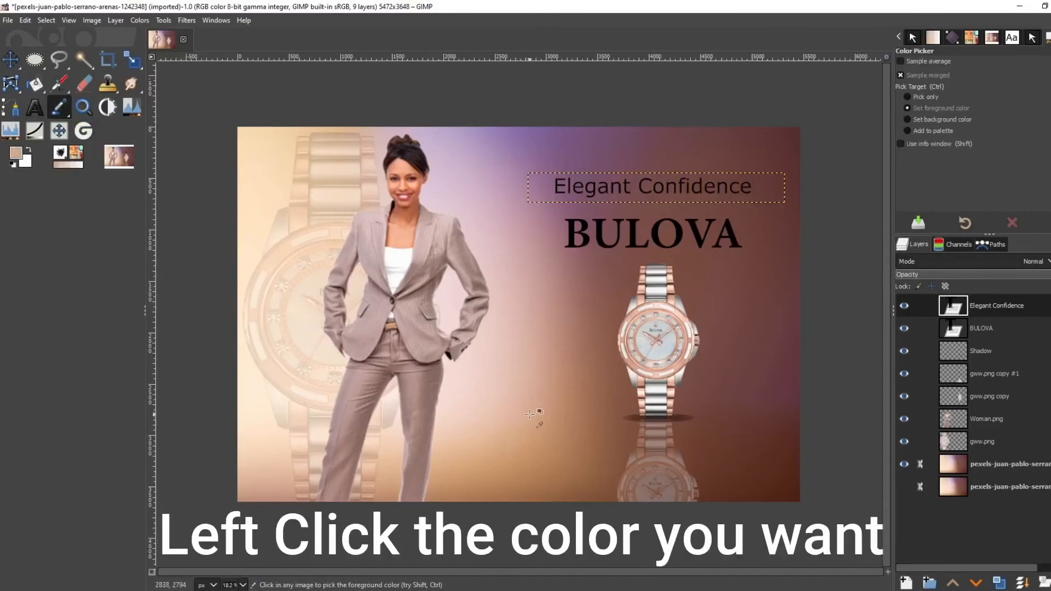
{"action": "left_click", "coordinate": [562, 180]}
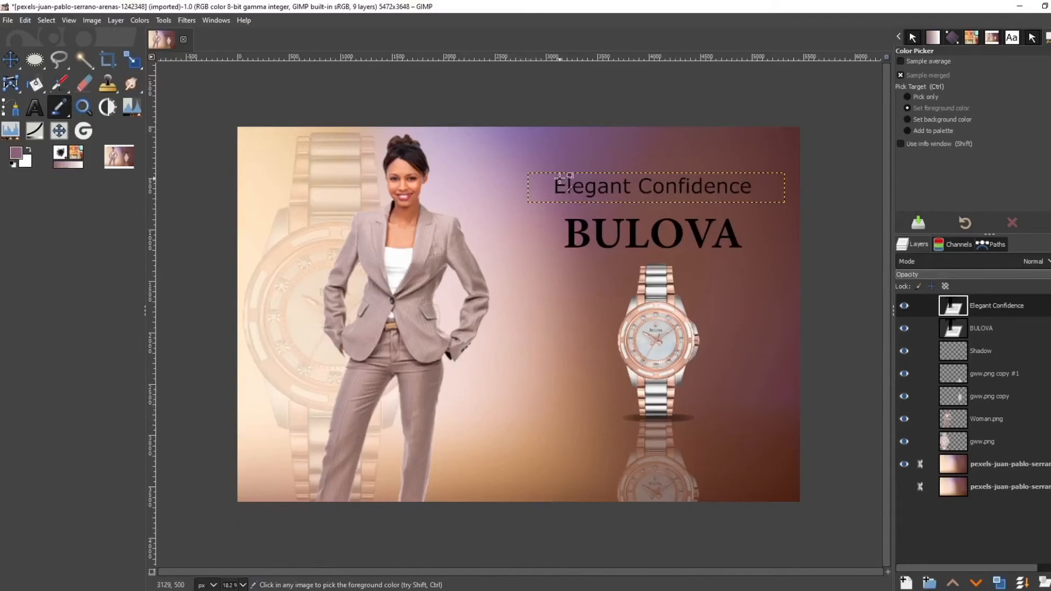
{"action": "left_click", "coordinate": [17, 154]}
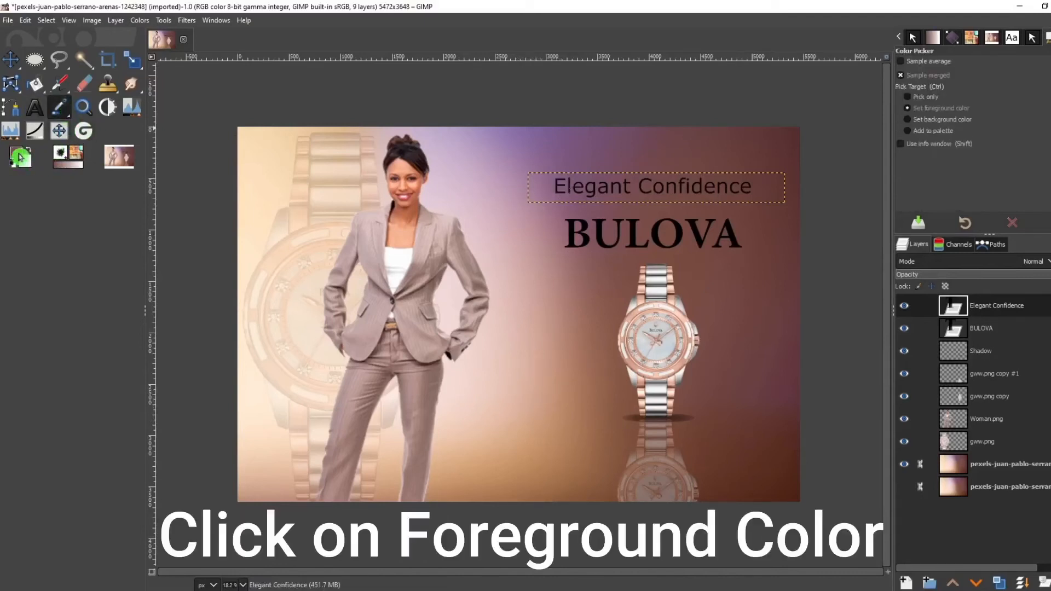
{"action": "left_click", "coordinate": [19, 151]}
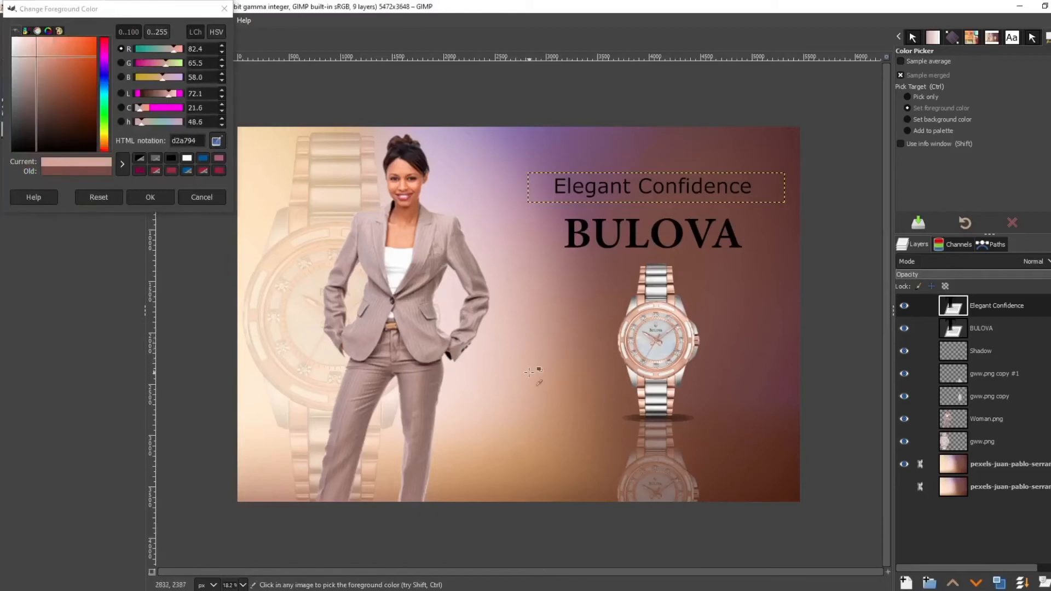
{"action": "left_click", "coordinate": [536, 390]}
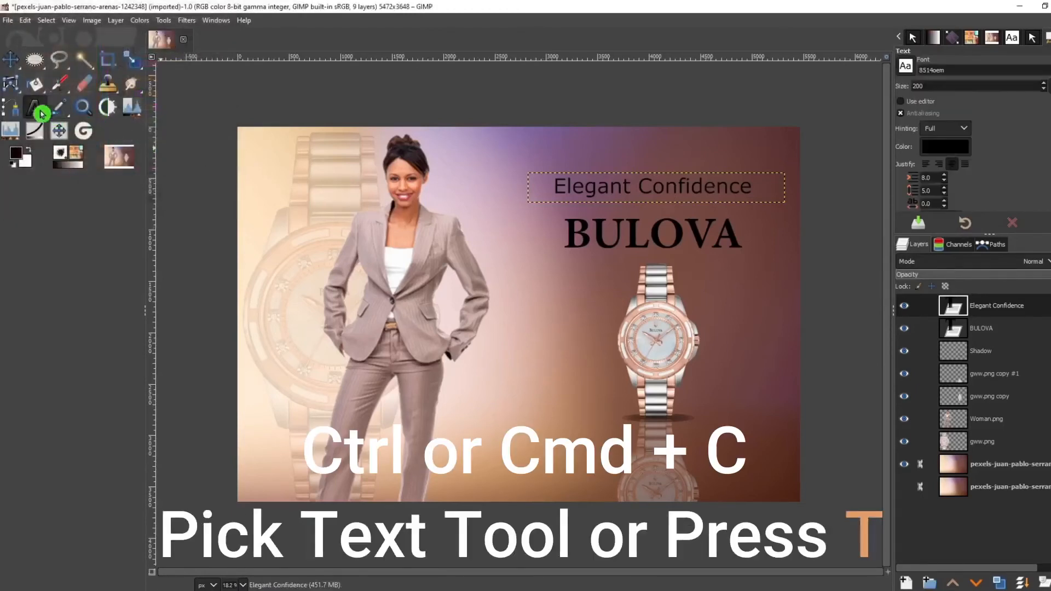
Edit the tagline to 'Elegant Confident Smart' and colour it light tan
{"action": "left_click", "coordinate": [35, 108]}
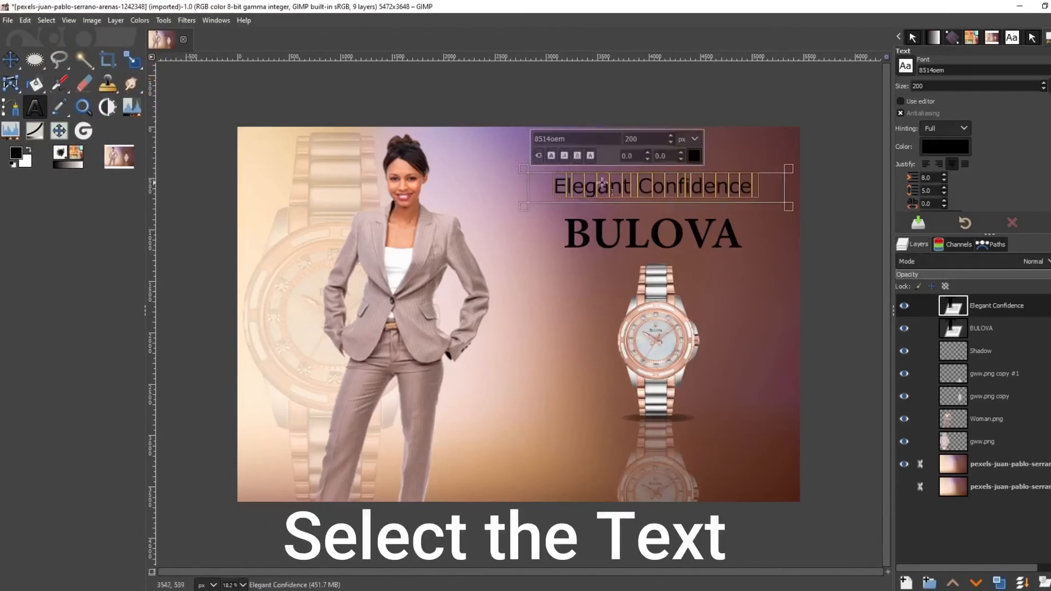
{"action": "left_click", "coordinate": [945, 145]}
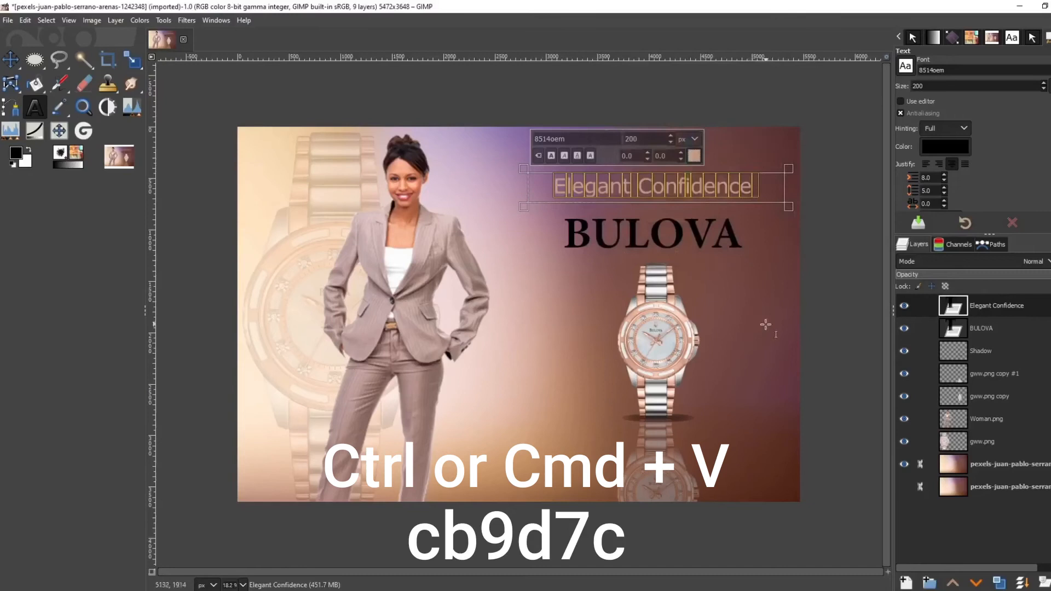
{"action": "mouse_move", "coordinate": [799, 222]}
{"action": "type", "text": "t Smart"}
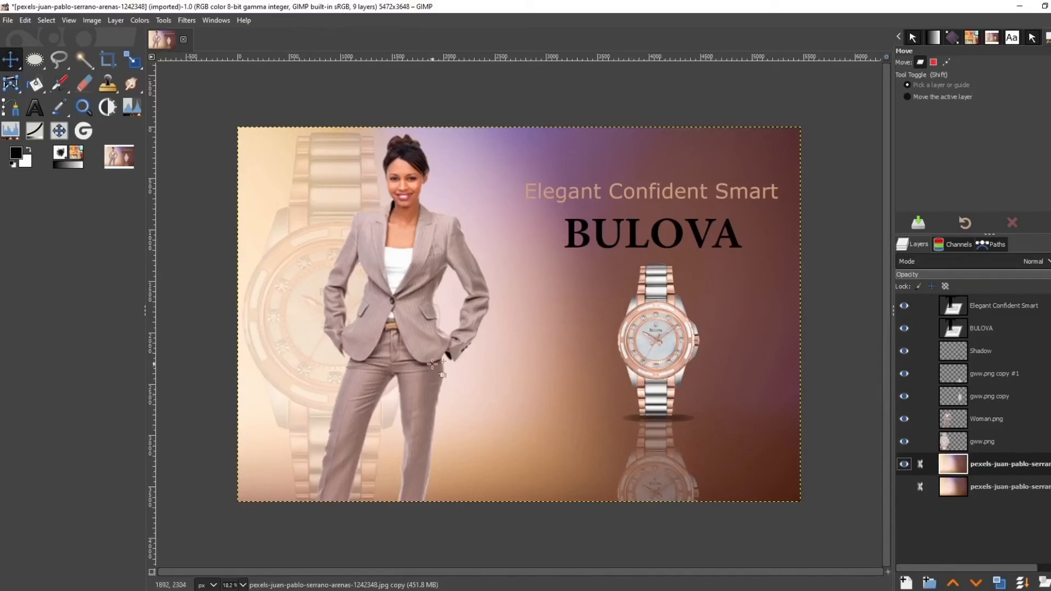
{"action": "mouse_move", "coordinate": [590, 300]}
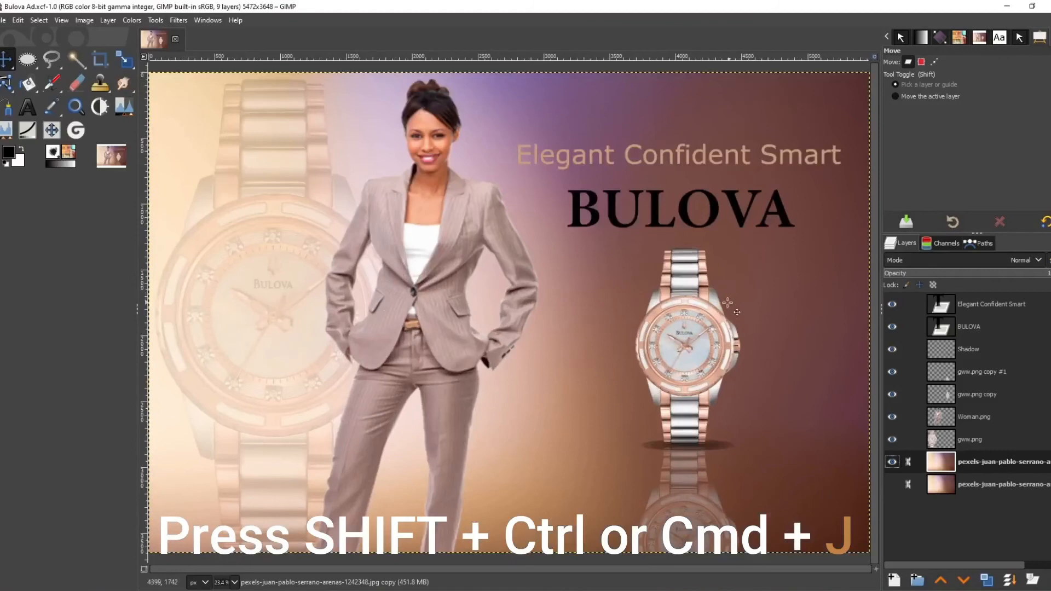
Apply a Curves adjustment to the background photo, slightly lifting its Value tones
{"action": "left_click", "coordinate": [131, 19]}
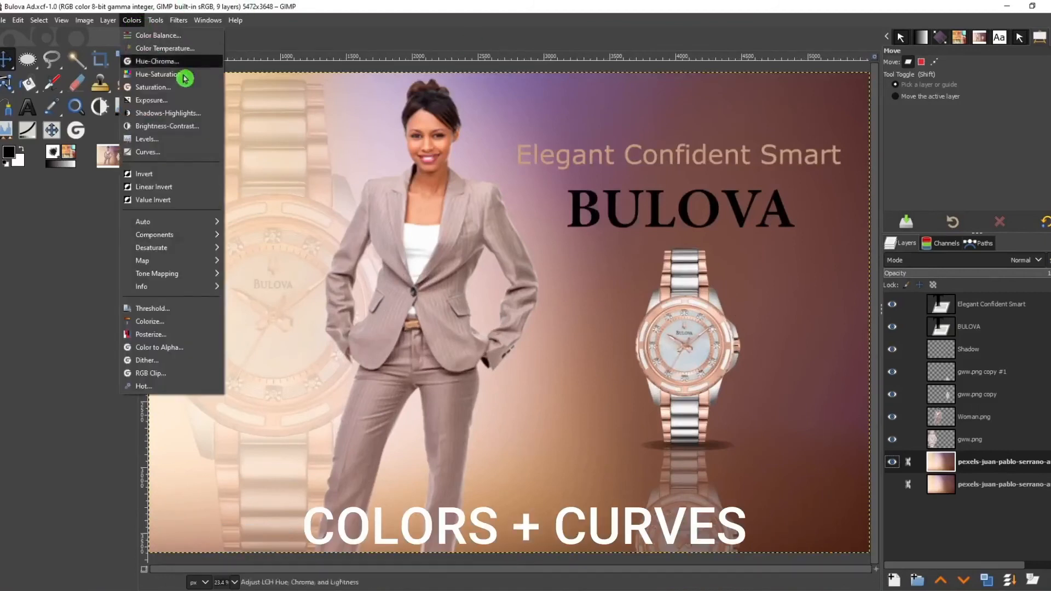
{"action": "left_click", "coordinate": [146, 152]}
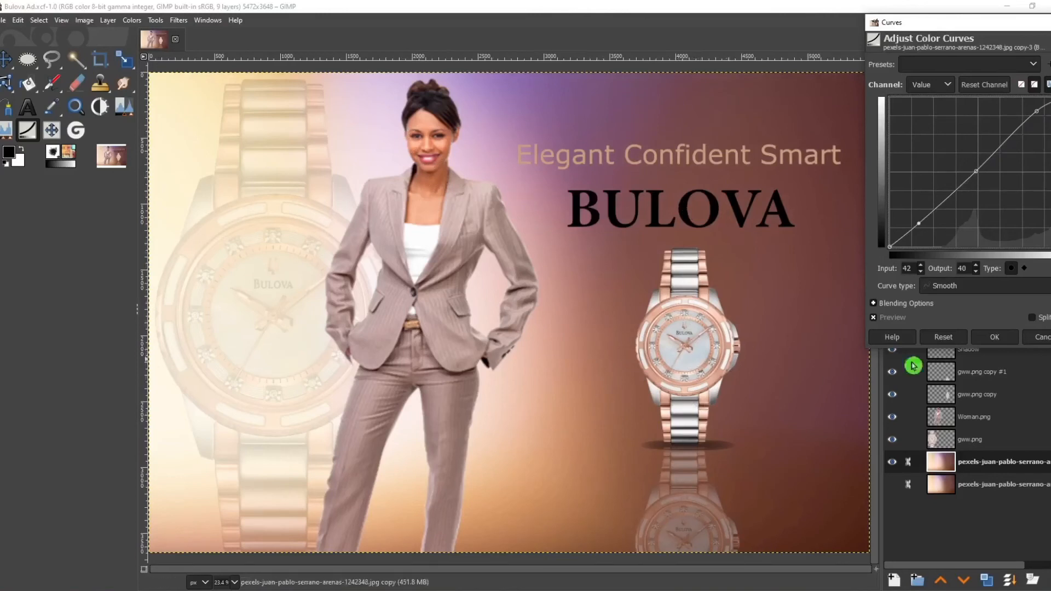
{"action": "left_click", "coordinate": [994, 337]}
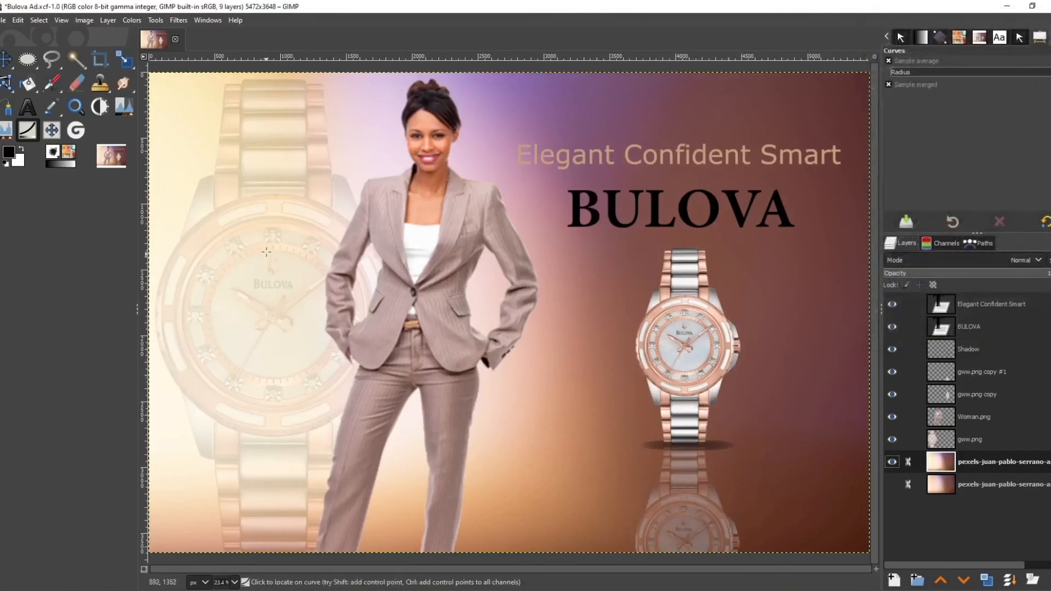
Start Export As and keep the file type set to PNG image
{"action": "left_click", "coordinate": [3, 20]}
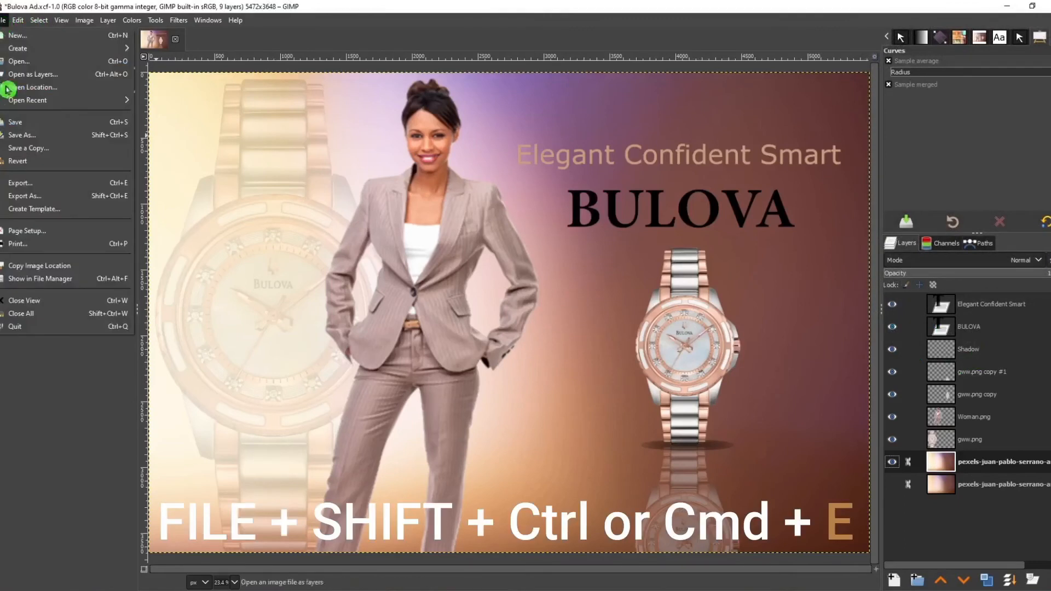
{"action": "mouse_move", "coordinate": [24, 195]}
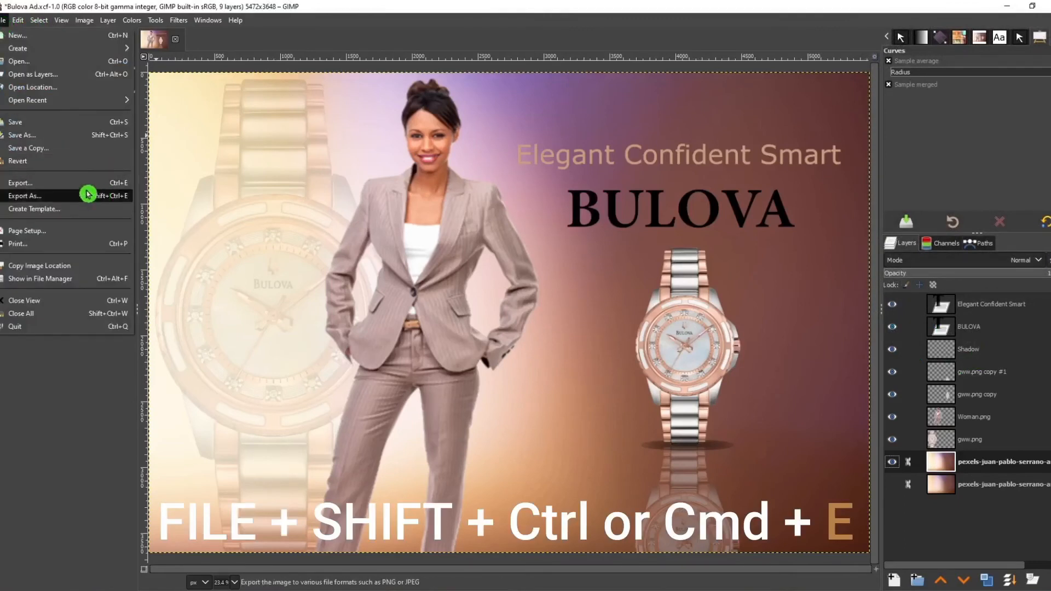
{"action": "left_click", "coordinate": [25, 195]}
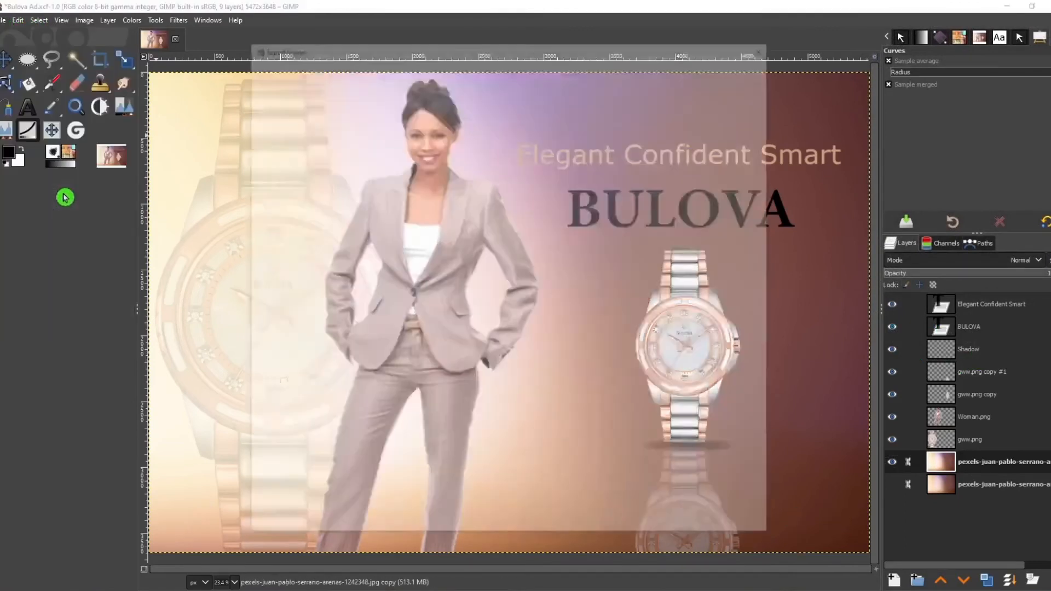
{"action": "key", "text": "shift+ctrl+e"}
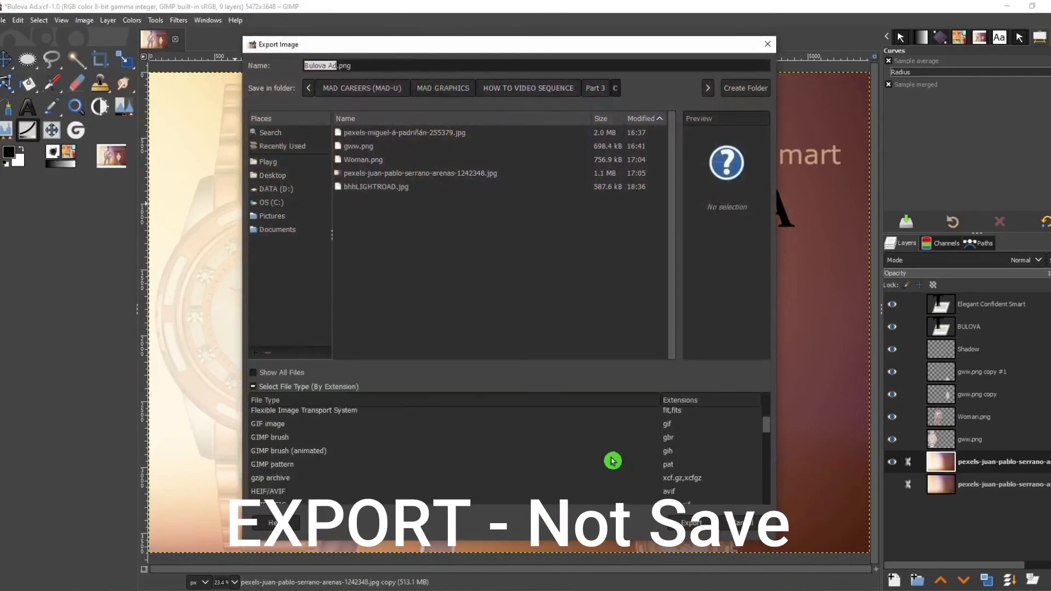
{"action": "scroll", "scroll_direction": "down", "scroll_amount": 3}
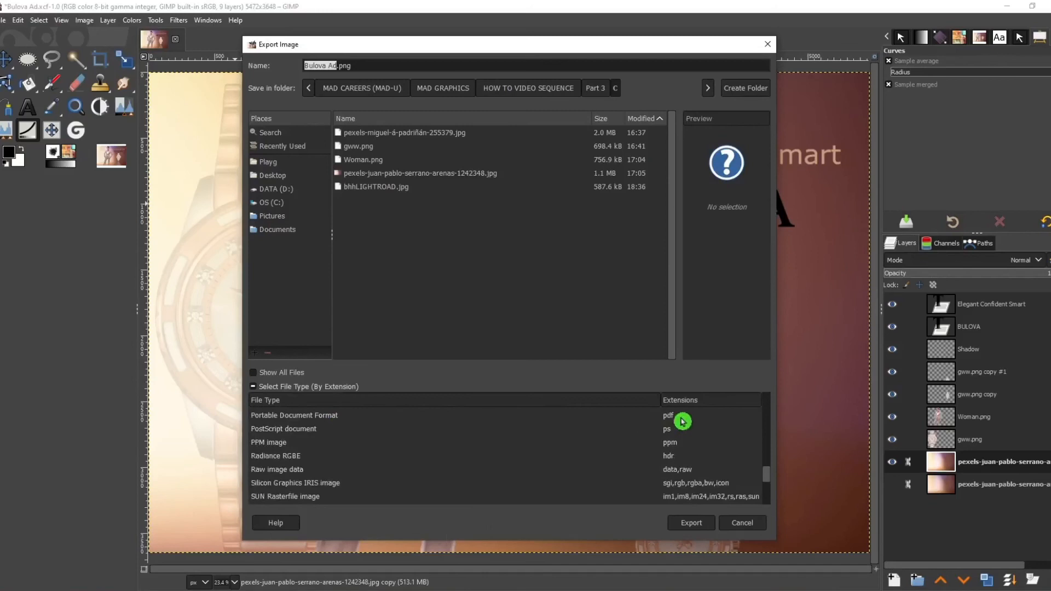
{"action": "left_click", "coordinate": [275, 455]}
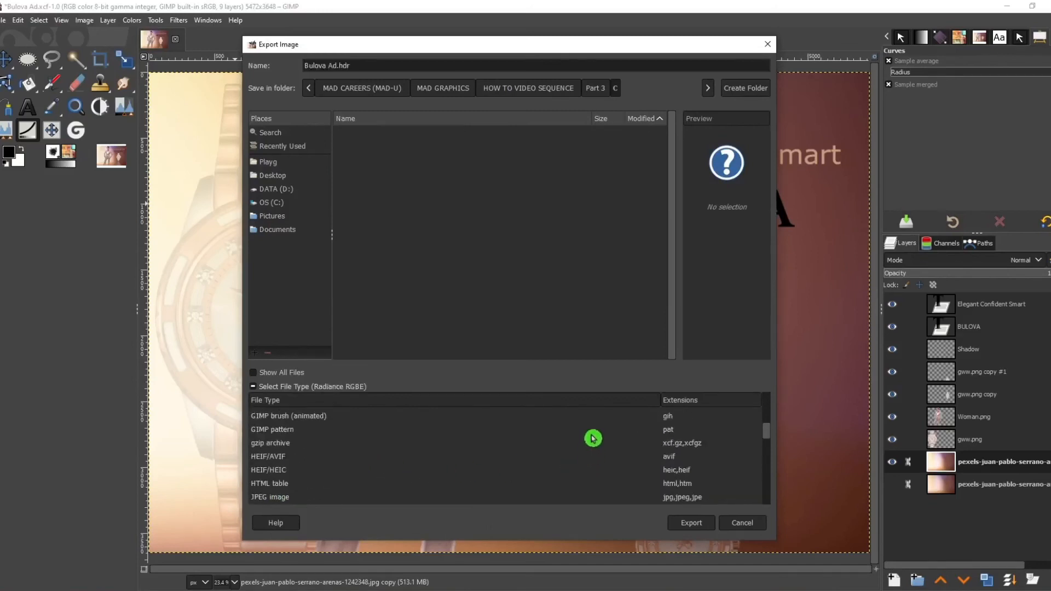
{"action": "scroll", "scroll_direction": "down", "scroll_amount": 3}
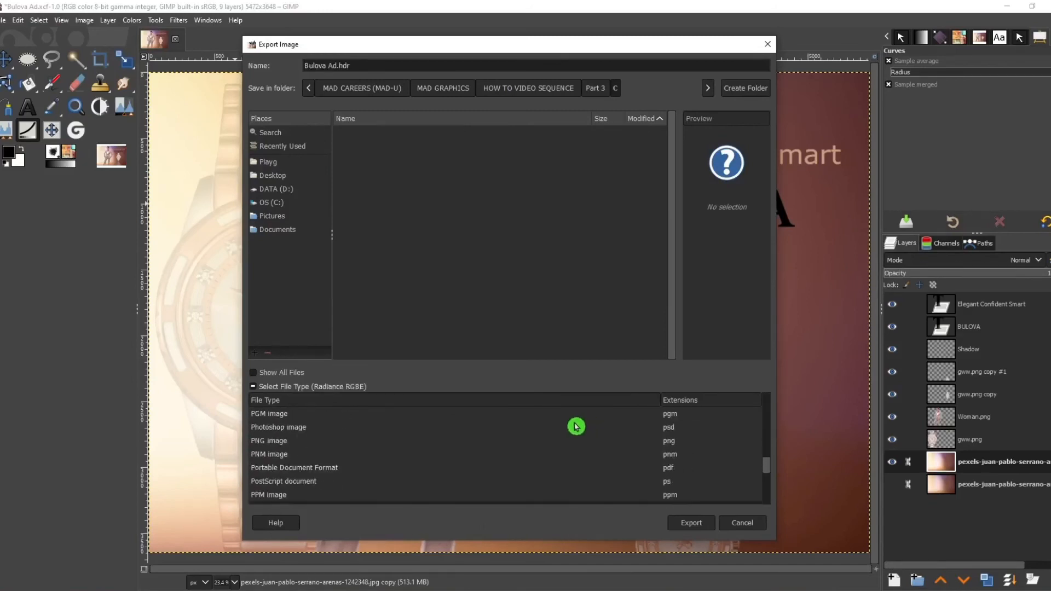
{"action": "mouse_move", "coordinate": [670, 483]}
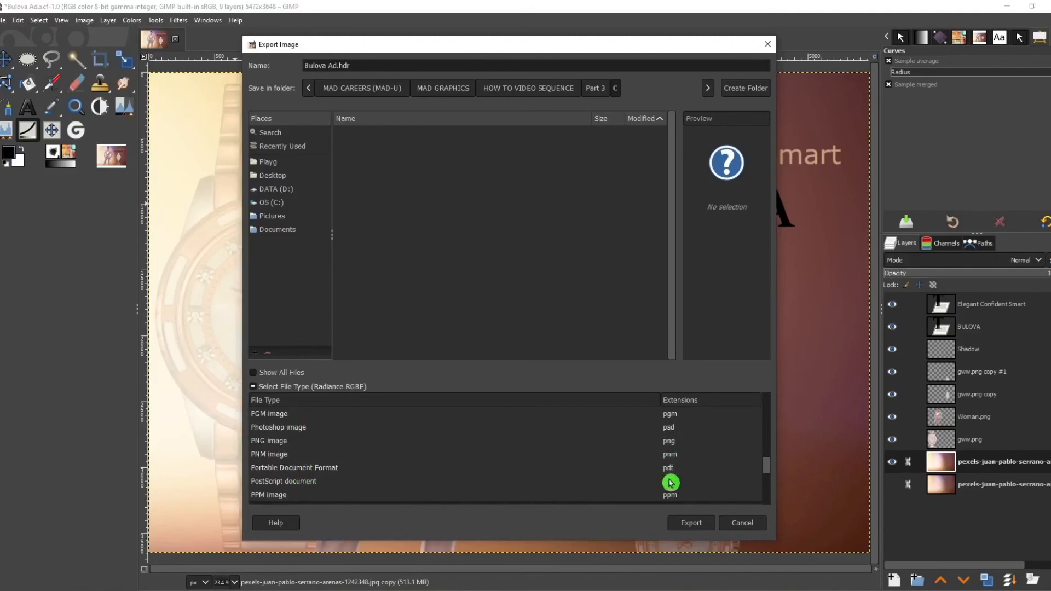
{"action": "mouse_move", "coordinate": [653, 446]}
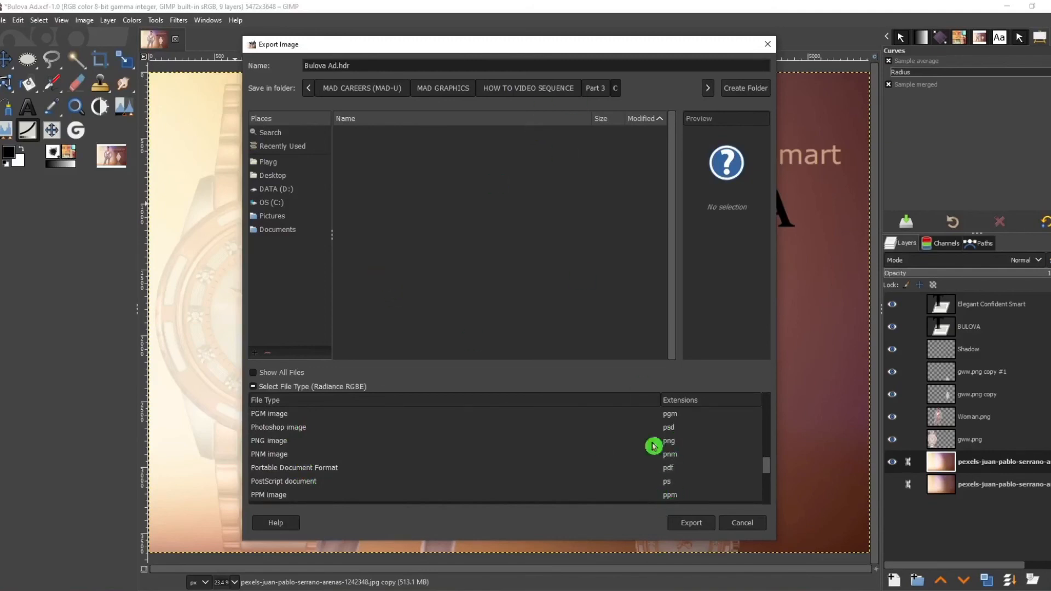
{"action": "left_click", "coordinate": [269, 440]}
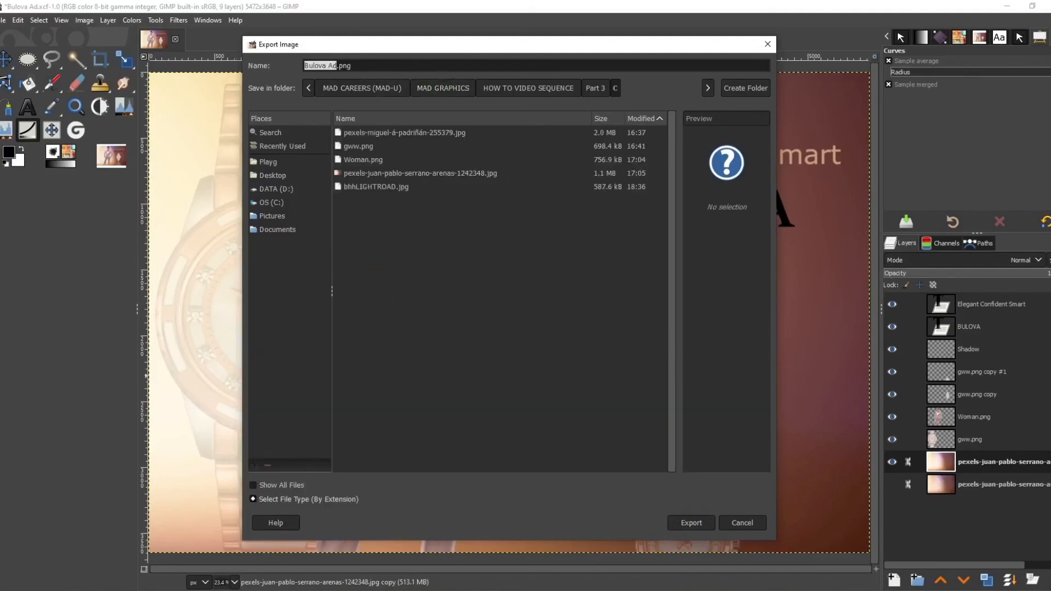
Export the ad as 'Bulova Ad.png' with the default PNG options
{"action": "left_click", "coordinate": [691, 524]}
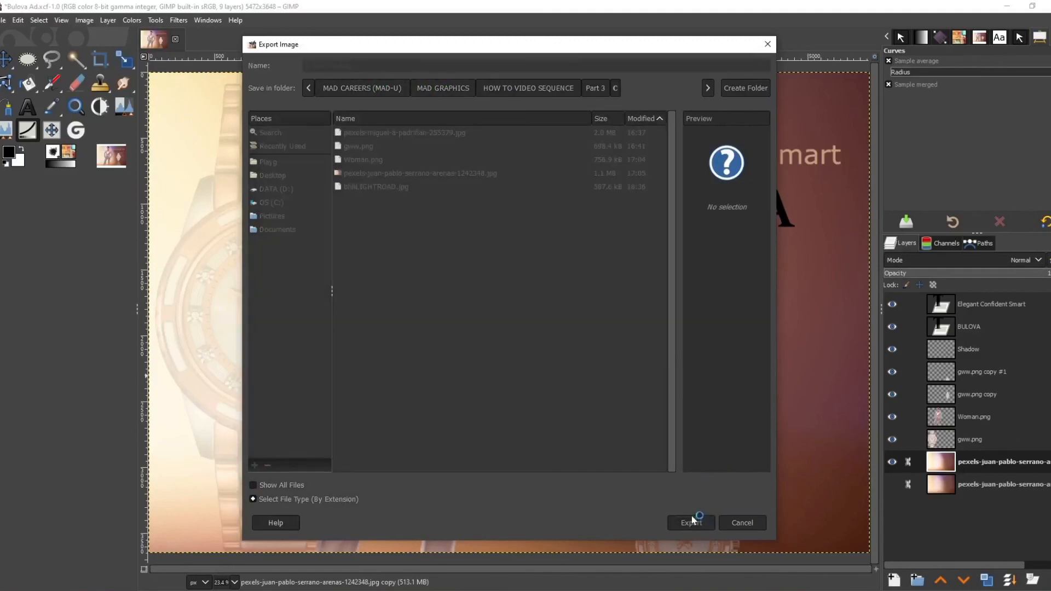
{"action": "left_click", "coordinate": [690, 524]}
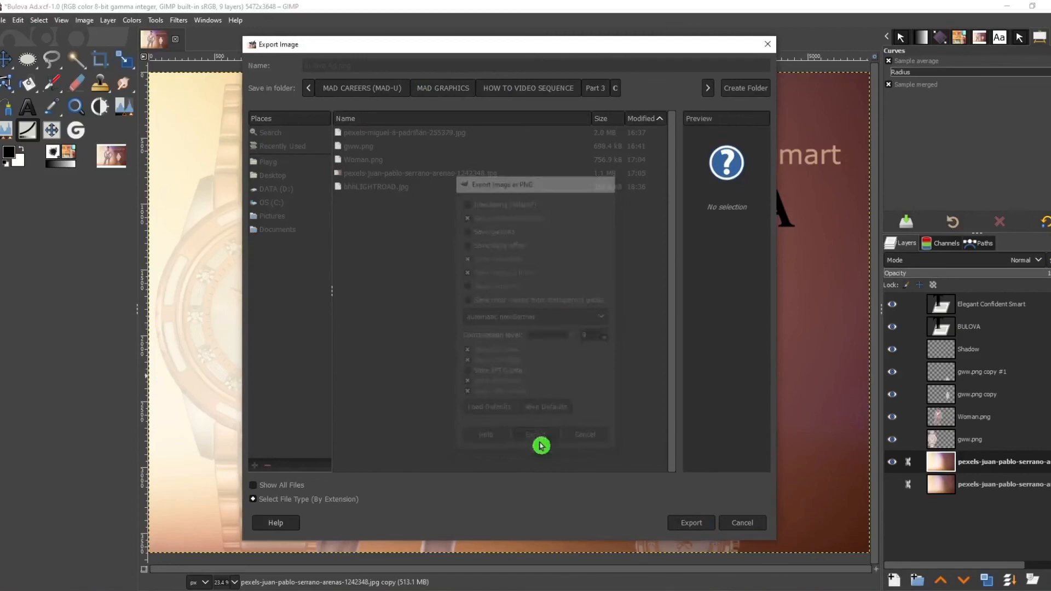
{"action": "left_click", "coordinate": [541, 443]}
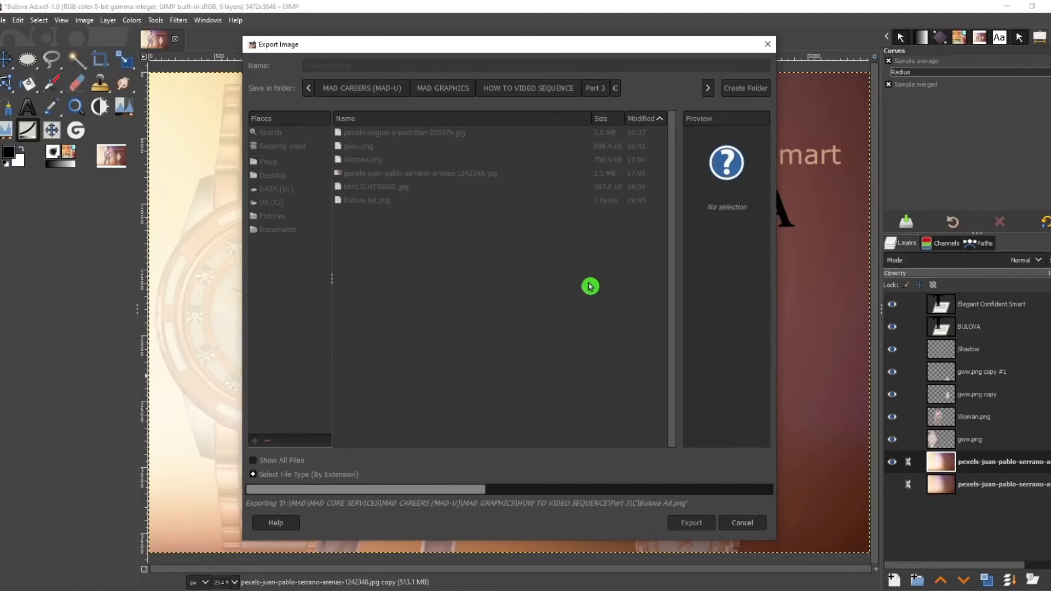
{"action": "left_click", "coordinate": [691, 524]}
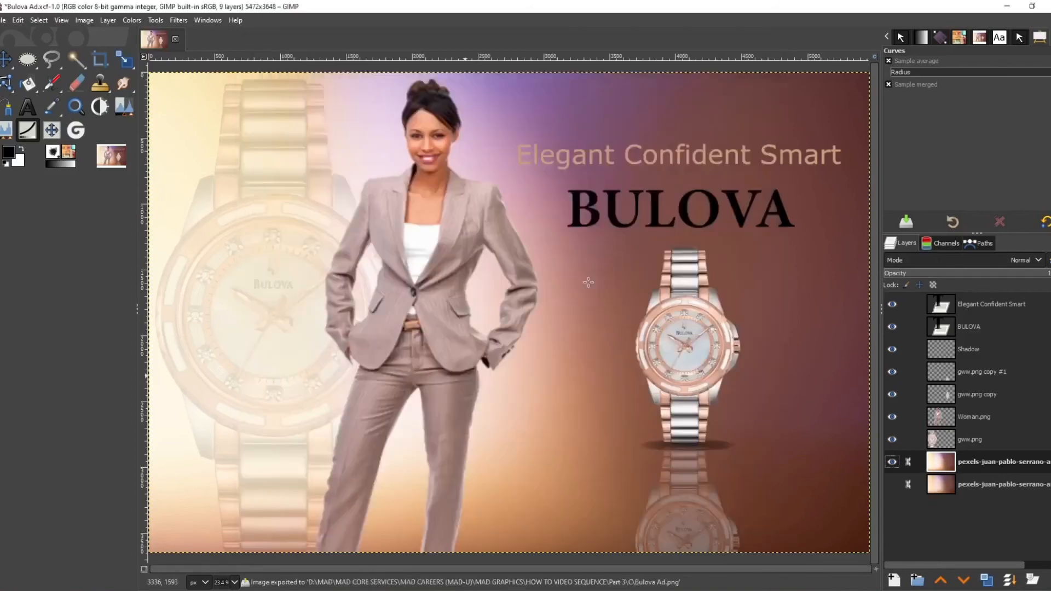